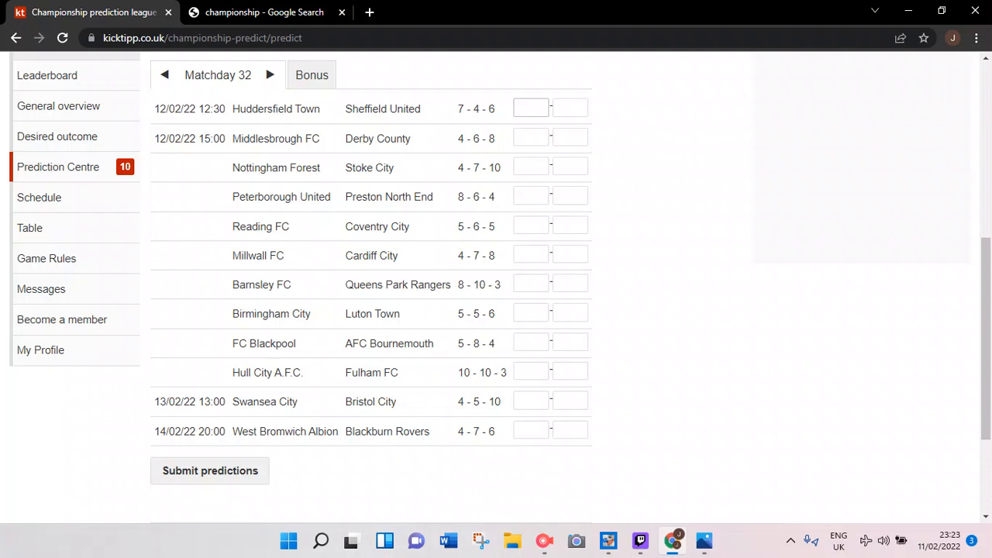
Check the Google Championship standings, then enter Huddersfield Town 1–1 Sheffield United in Kicktipp.
click(530, 107)
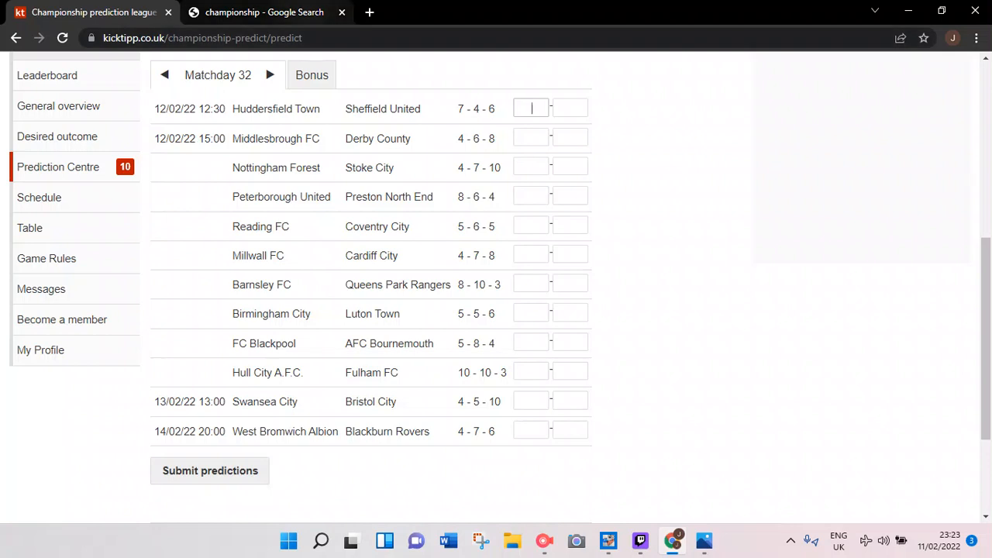
click(263, 12)
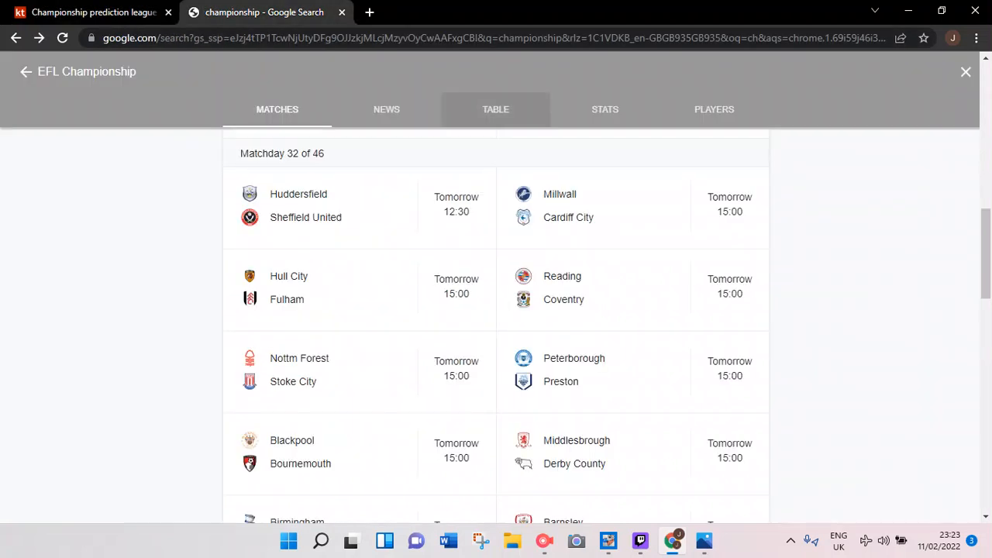
click(494, 109)
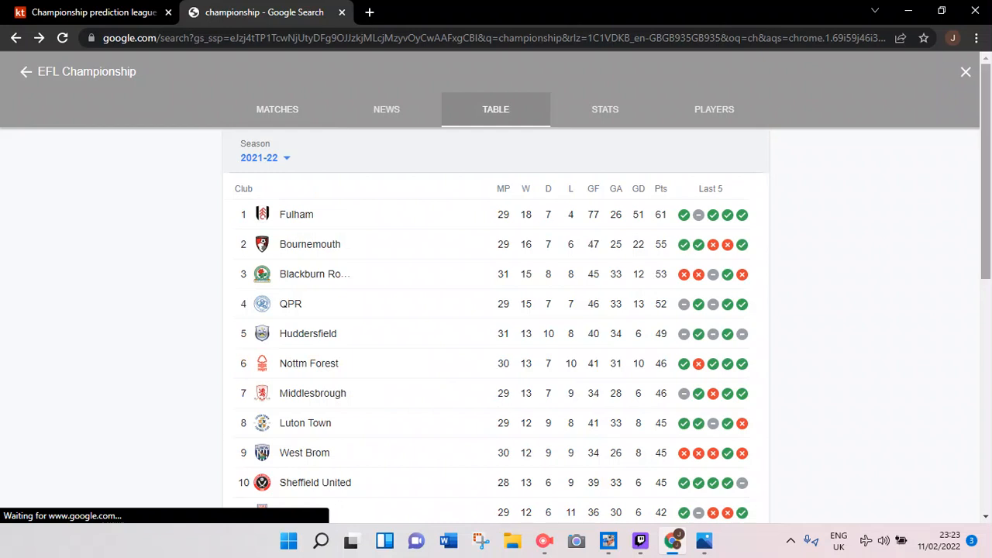
scroll(down, 3)
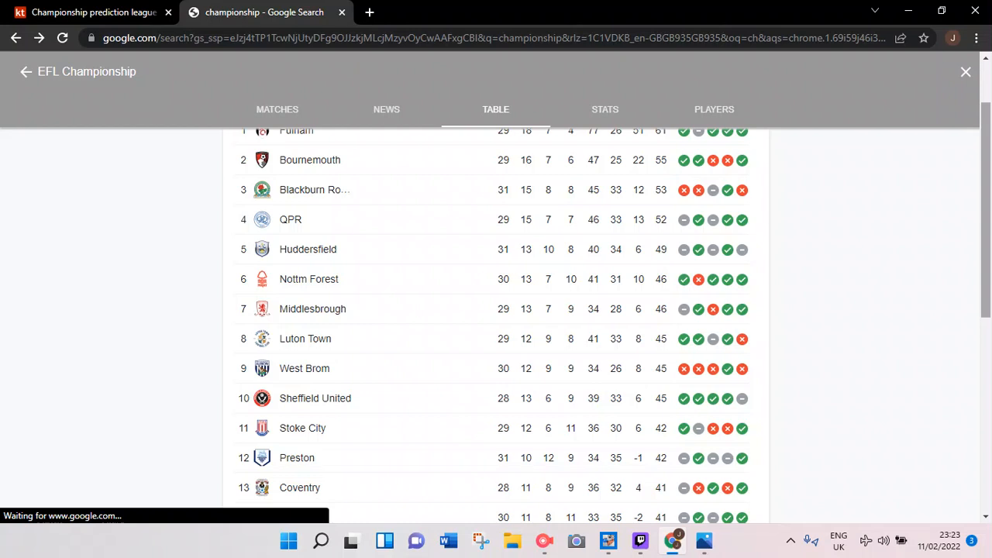
click(93, 13)
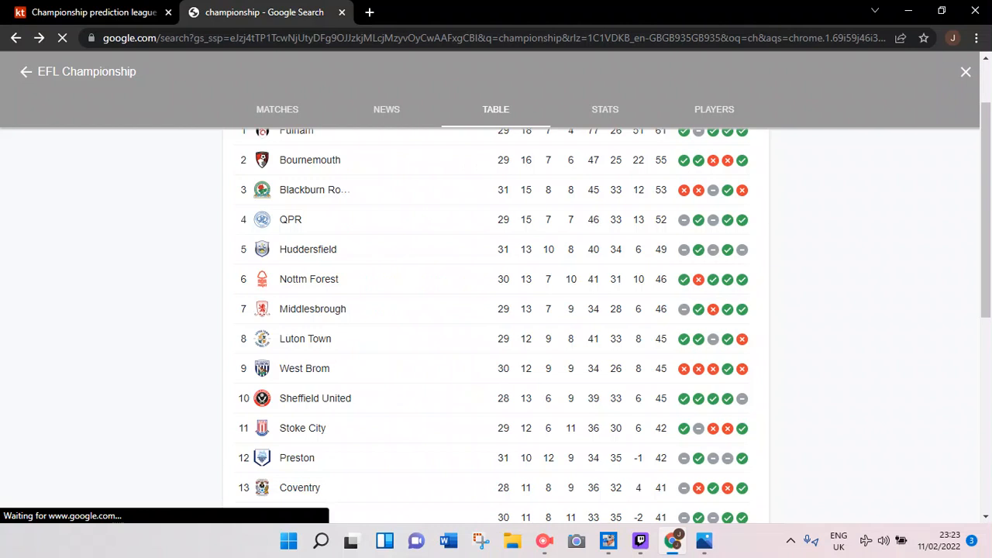
click(93, 12)
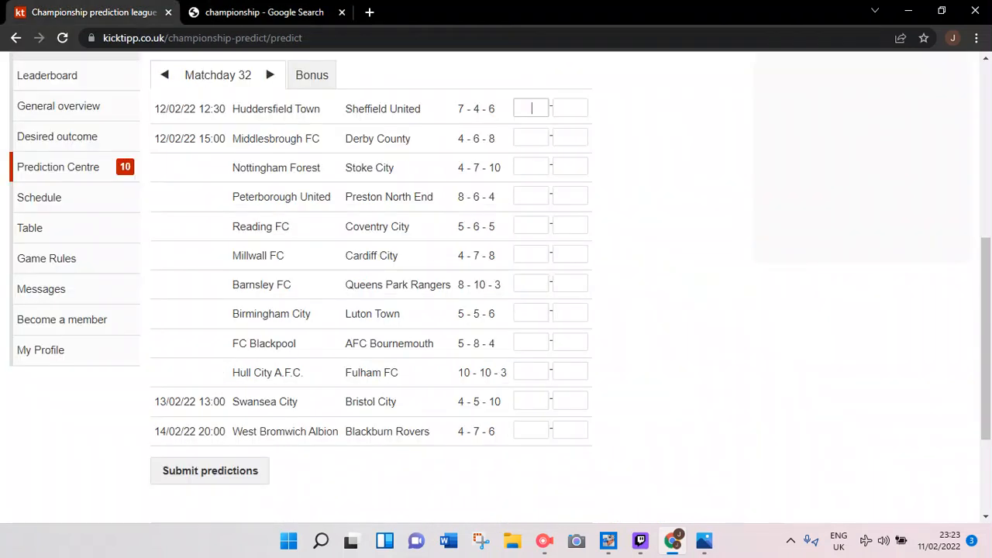
text(1)
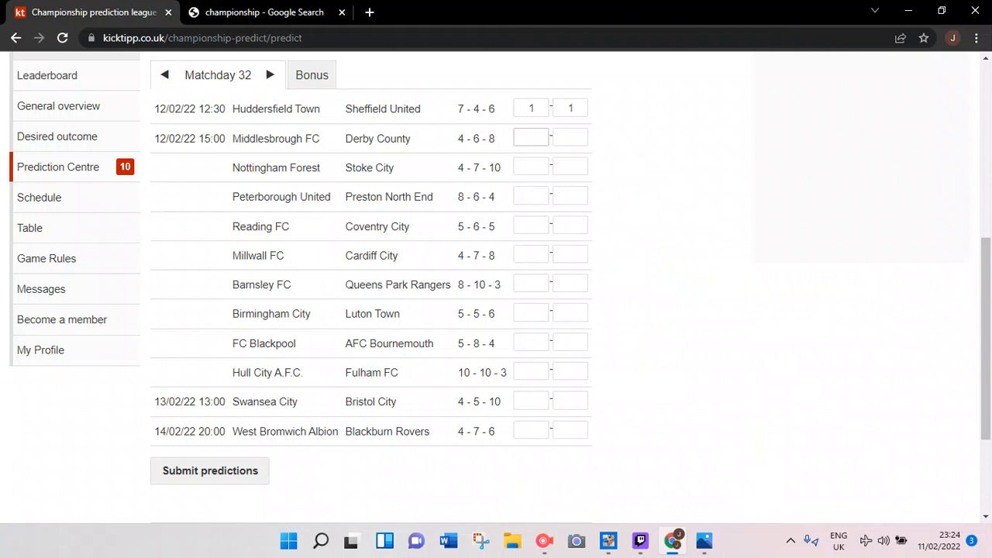
Scroll Google's league table, then fill the Middlesbrough FC vs Derby County boxes with 1–0.
click(264, 12)
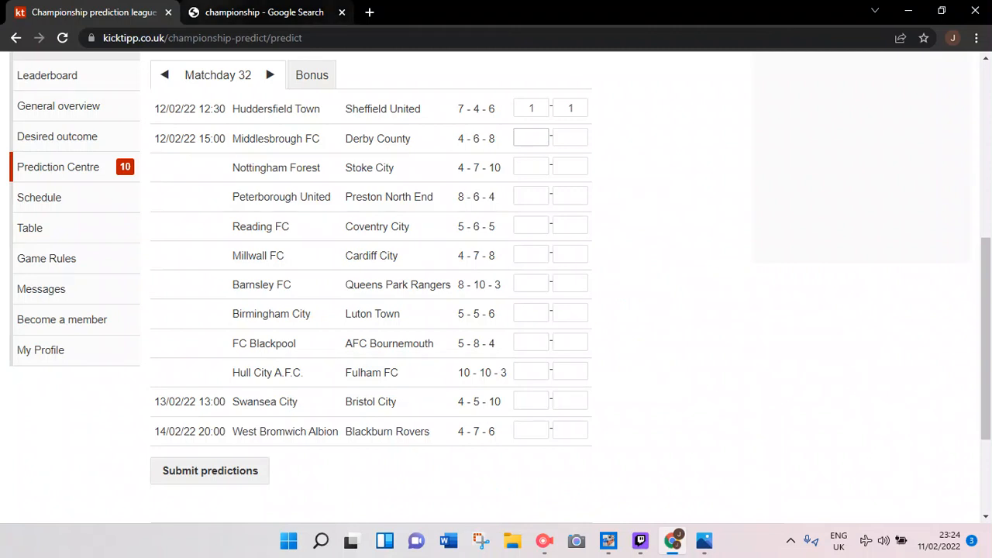
click(264, 12)
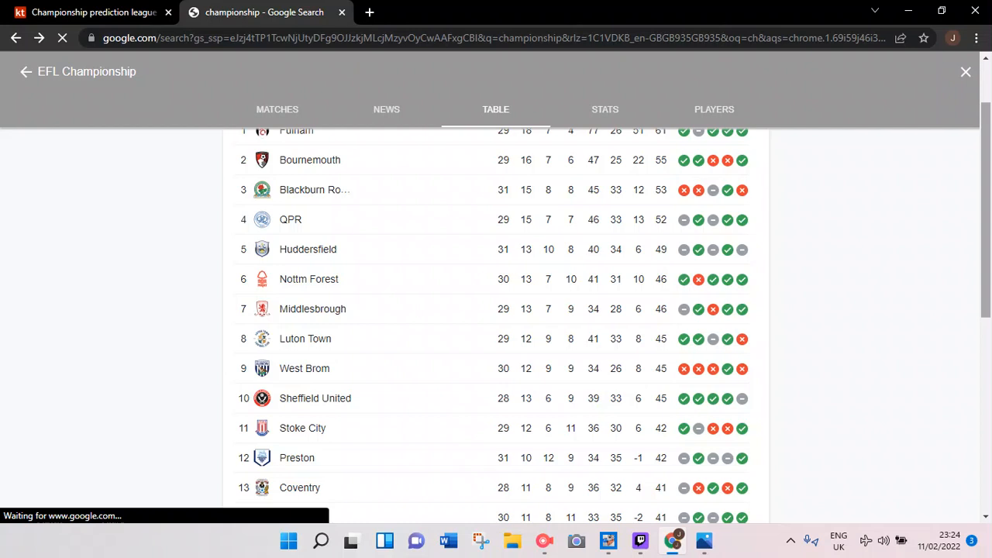
scroll(down, 3)
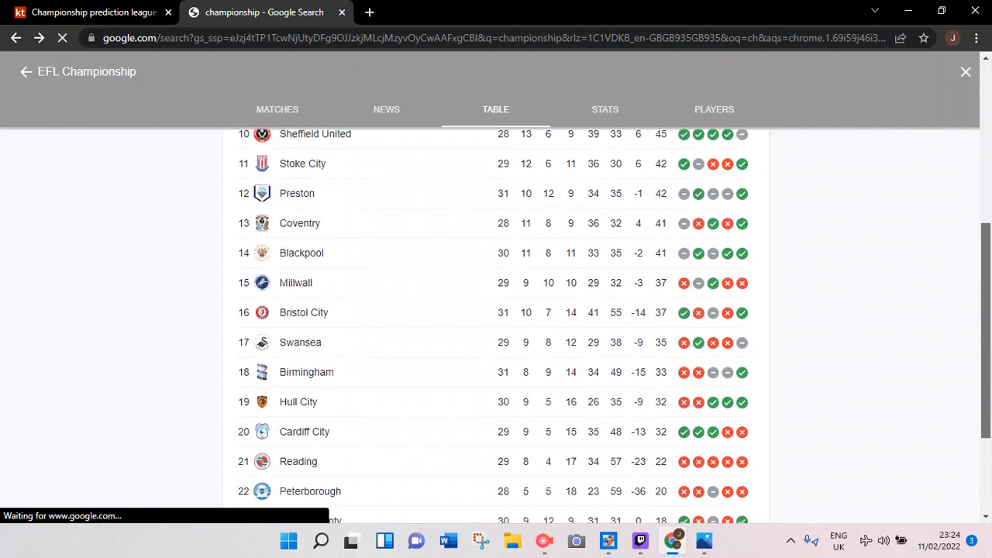
scroll(down, 3)
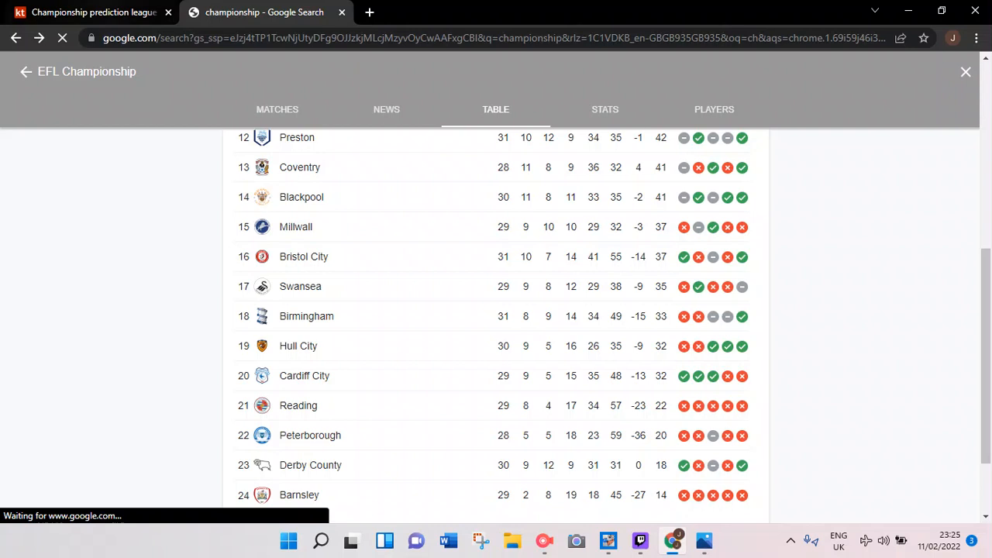
click(93, 12)
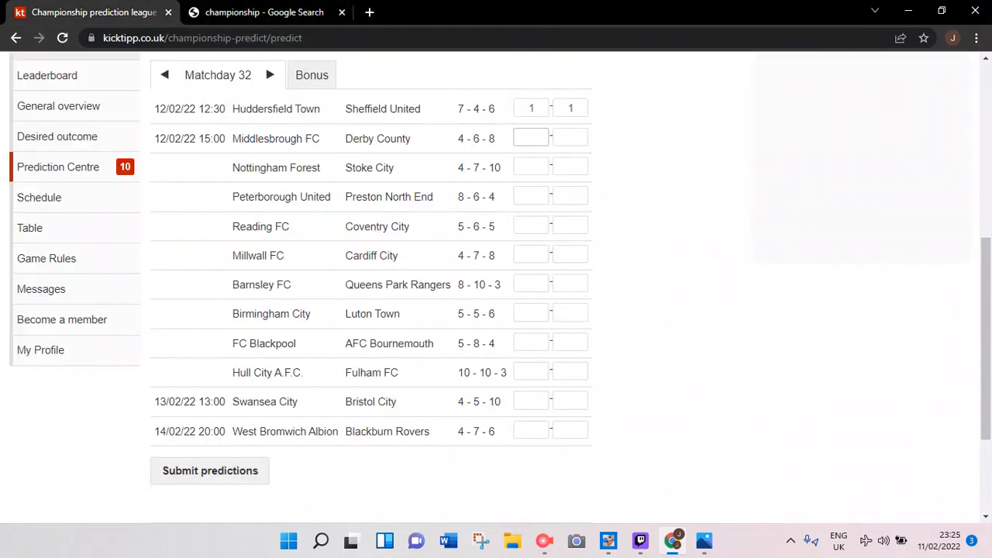
click(530, 137)
text(1)
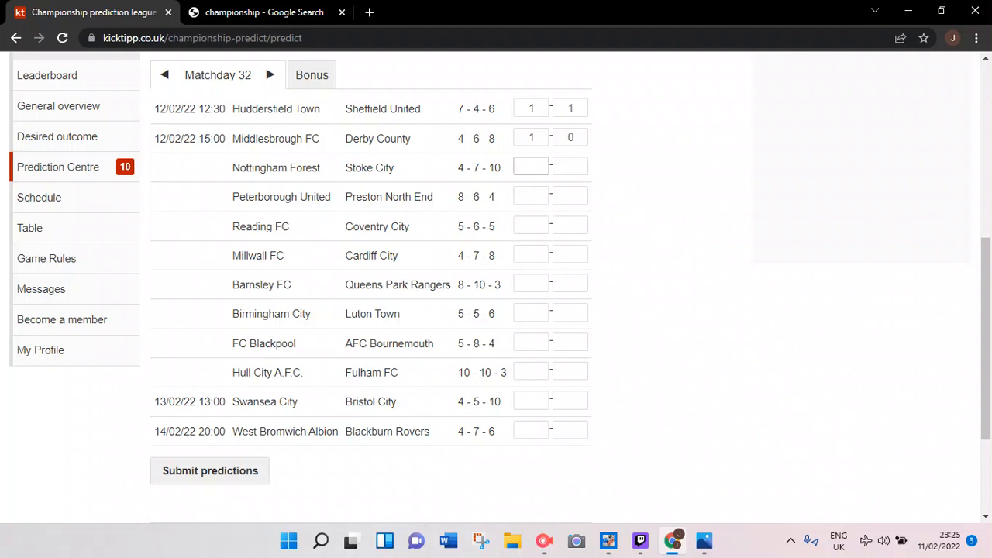
Compare Forest and Stoke in the table, then enter 2 and 0 for Nottingham Forest vs Stoke City.
click(530, 166)
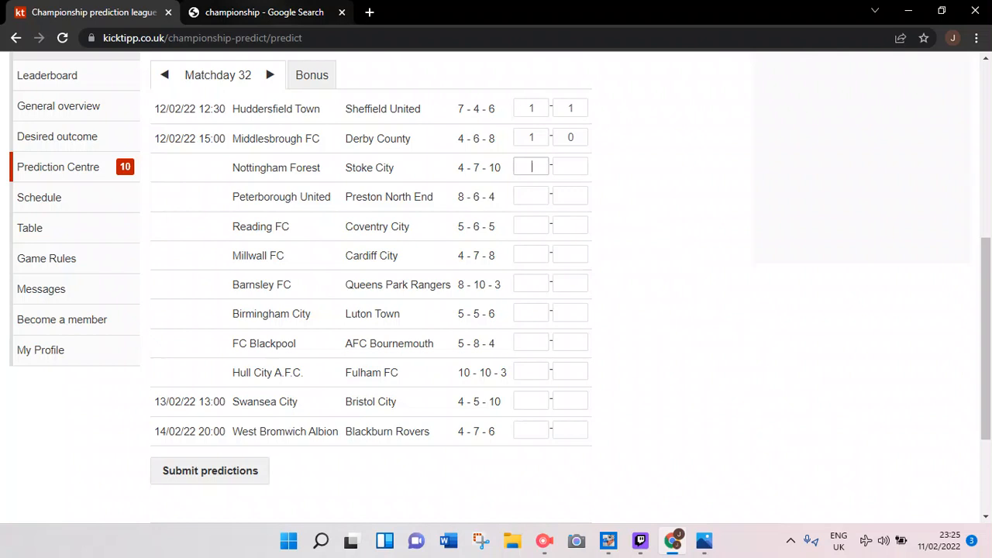
click(264, 13)
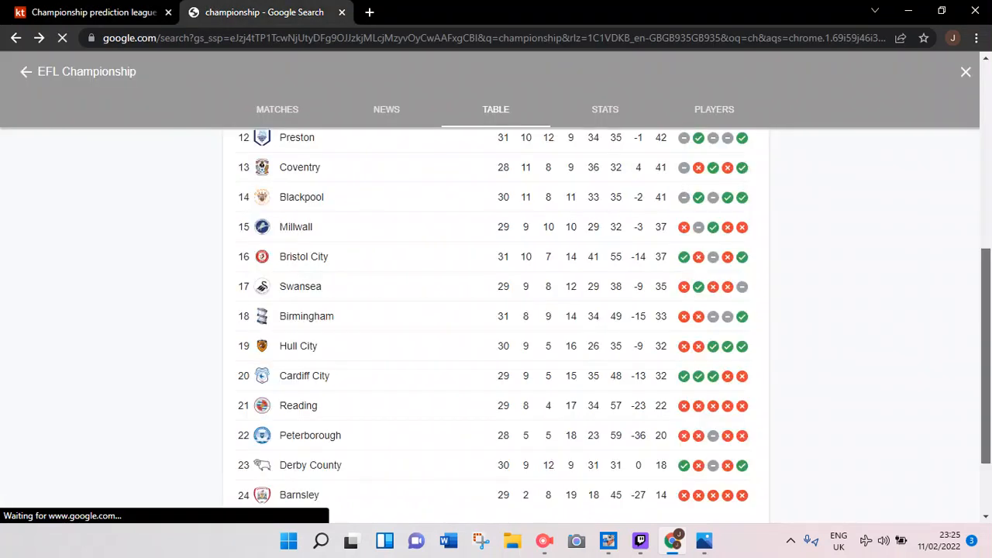
scroll(up, 3)
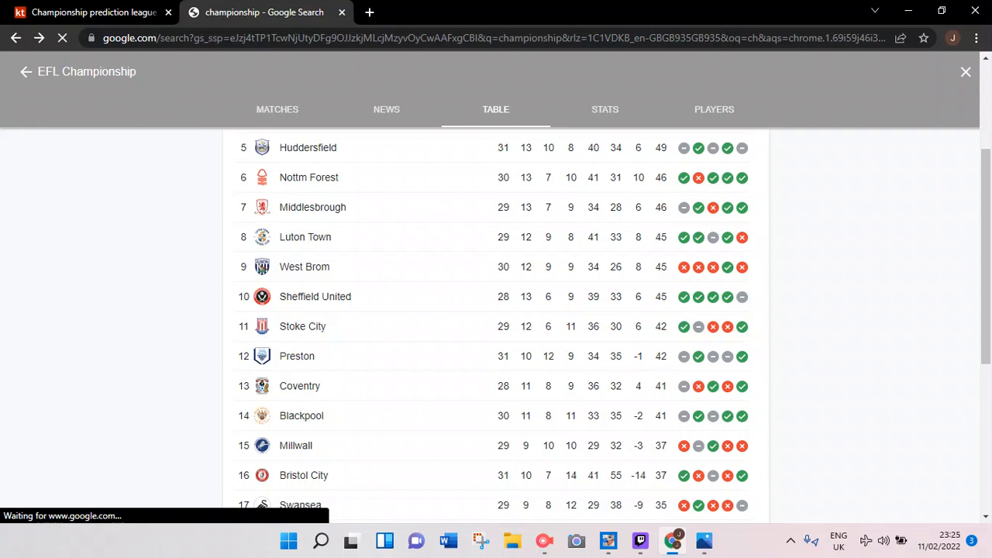
click(93, 13)
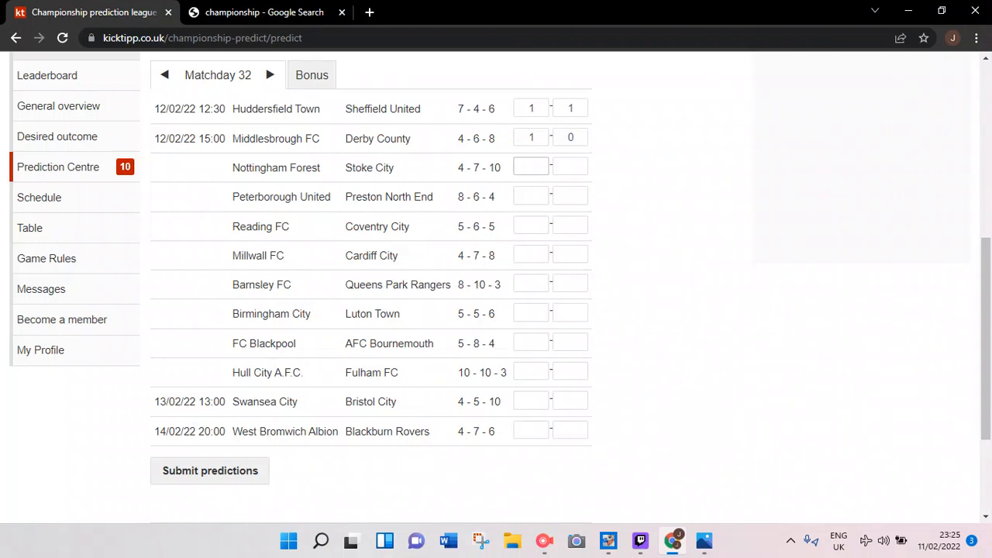
text(2)
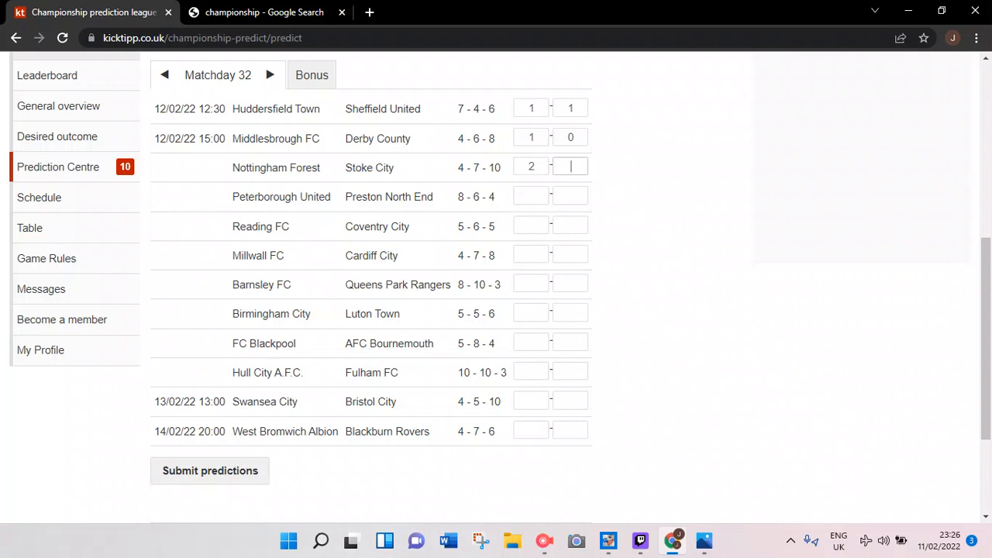
text(0)
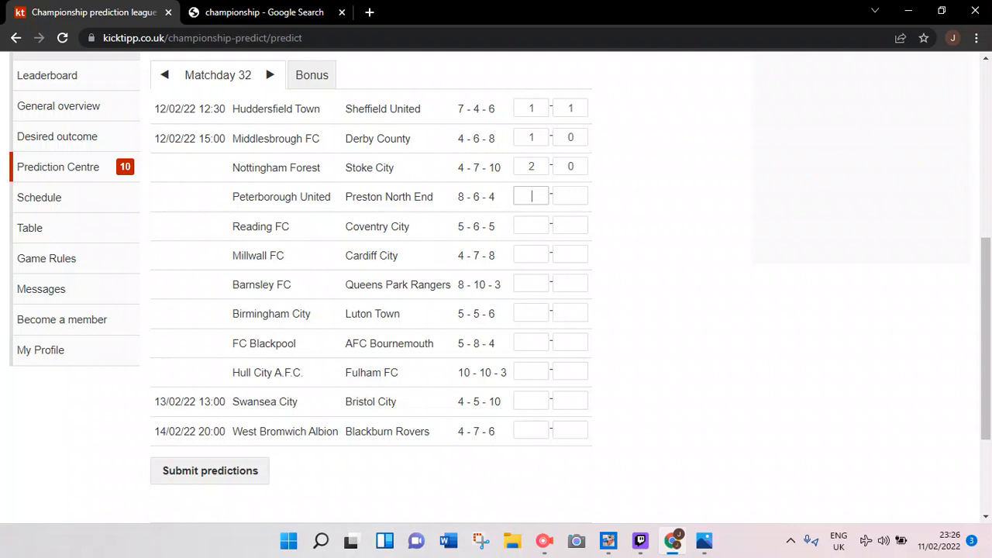
Review the standings, then enter 0 and 2 for Peterborough United vs Preston North End.
click(263, 13)
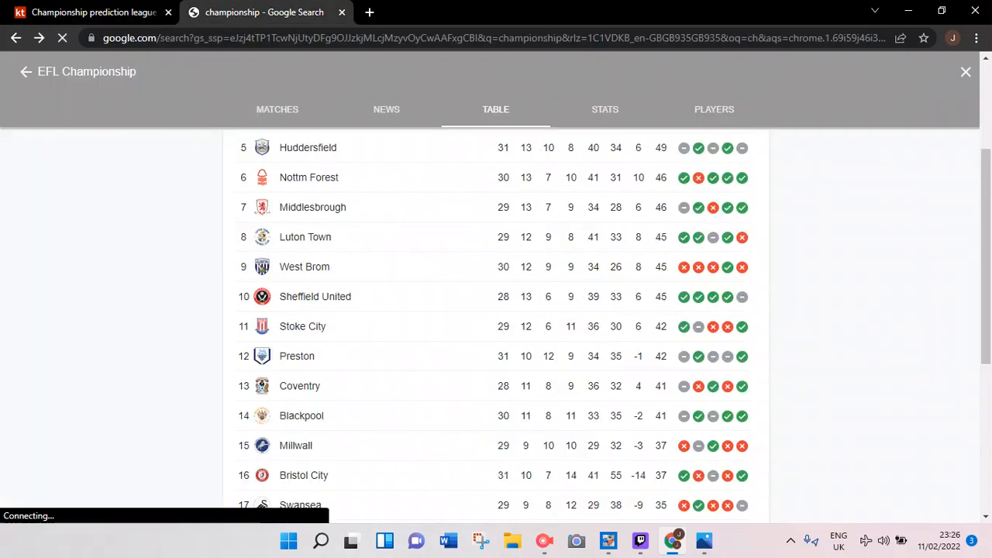
scroll(down, 3)
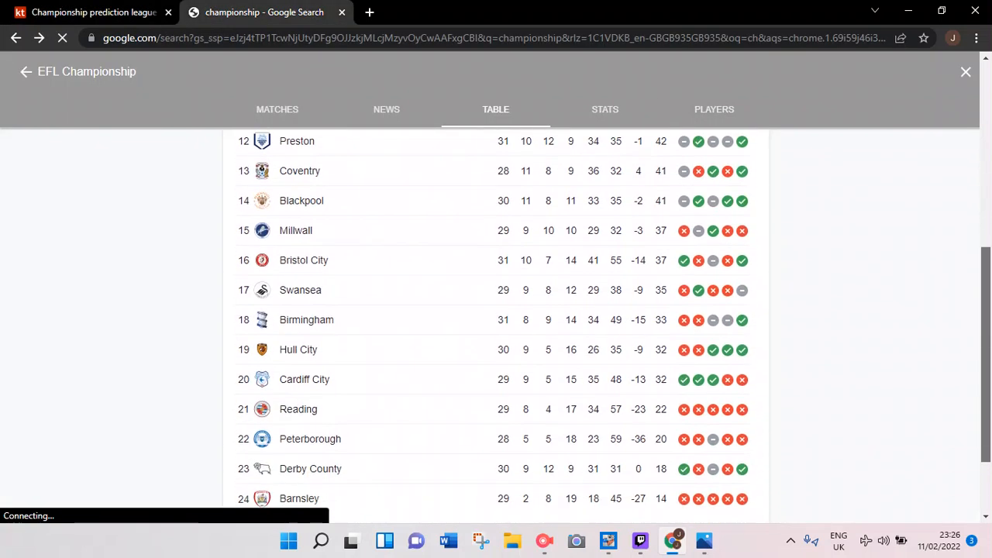
scroll(up, 3)
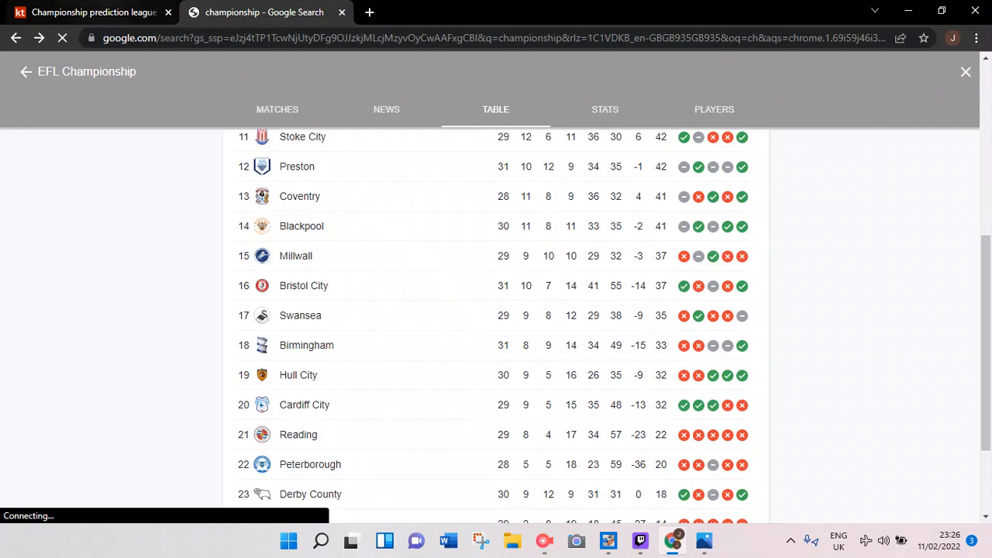
click(93, 12)
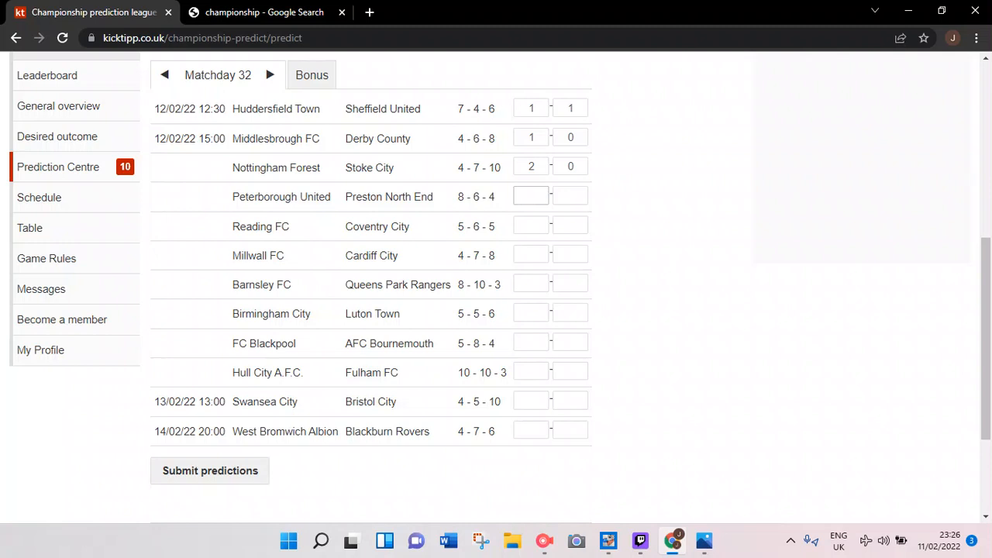
text(0)
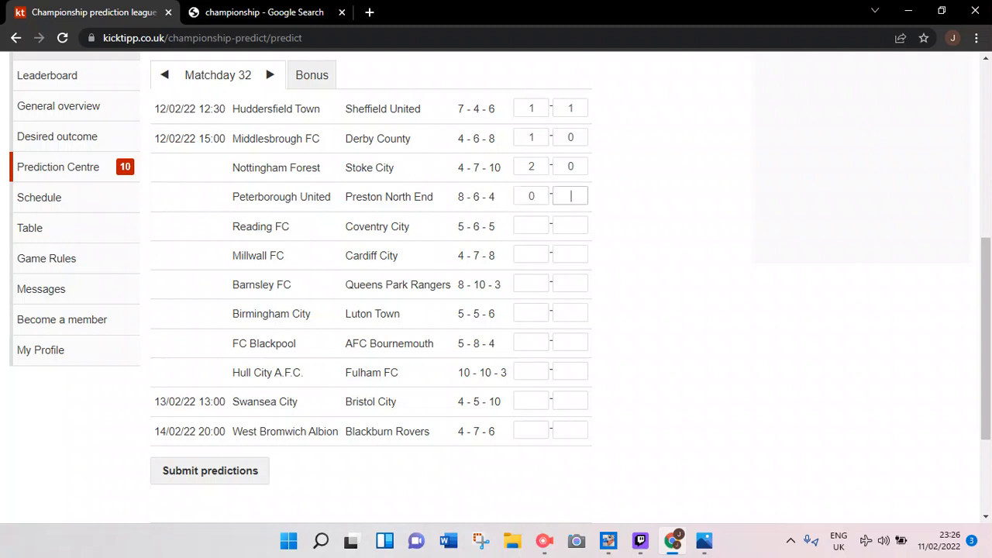
text(2)
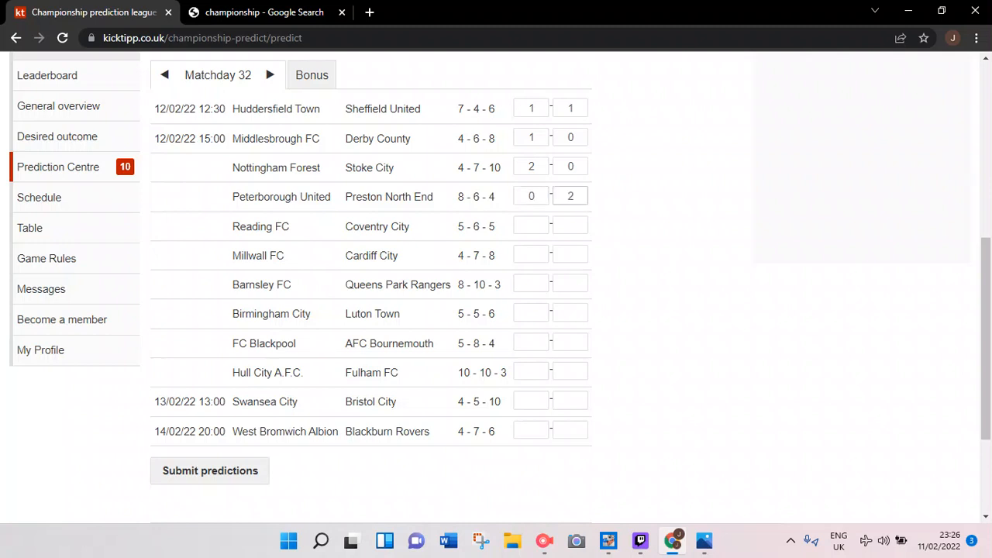
click(530, 226)
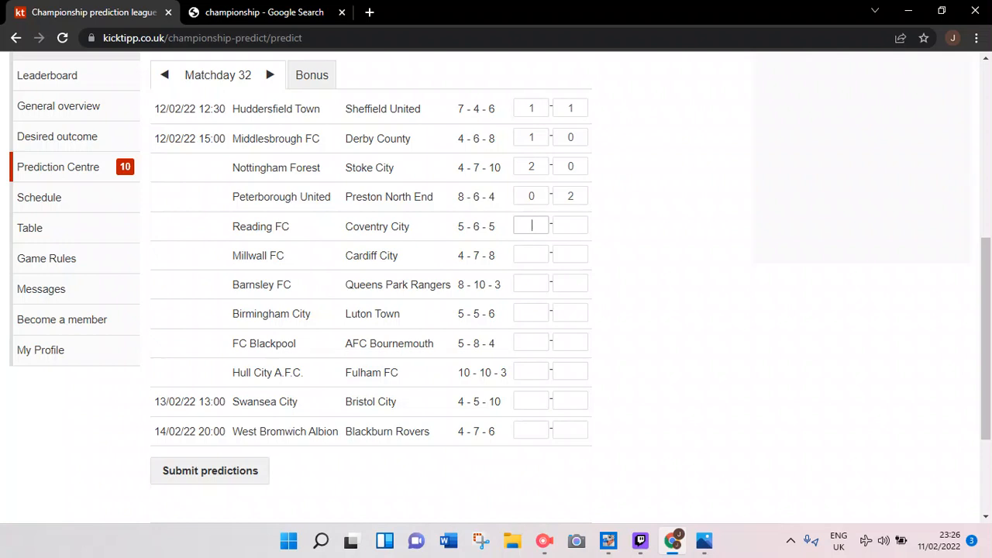
Enter 3 for Coventry City against Reading FC, then begin the Millwall FC vs Cardiff City 1–1 pick.
text(3)
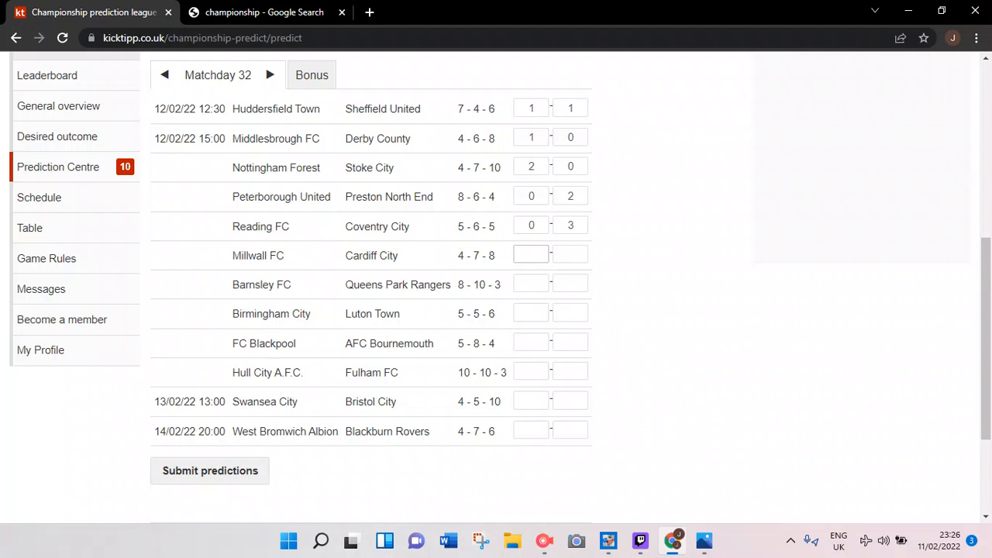
click(530, 254)
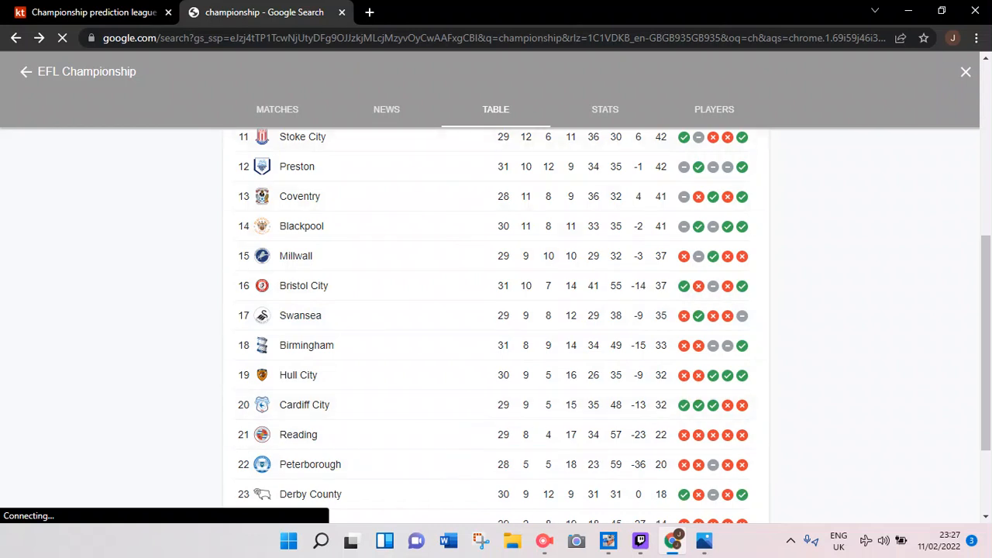
click(93, 13)
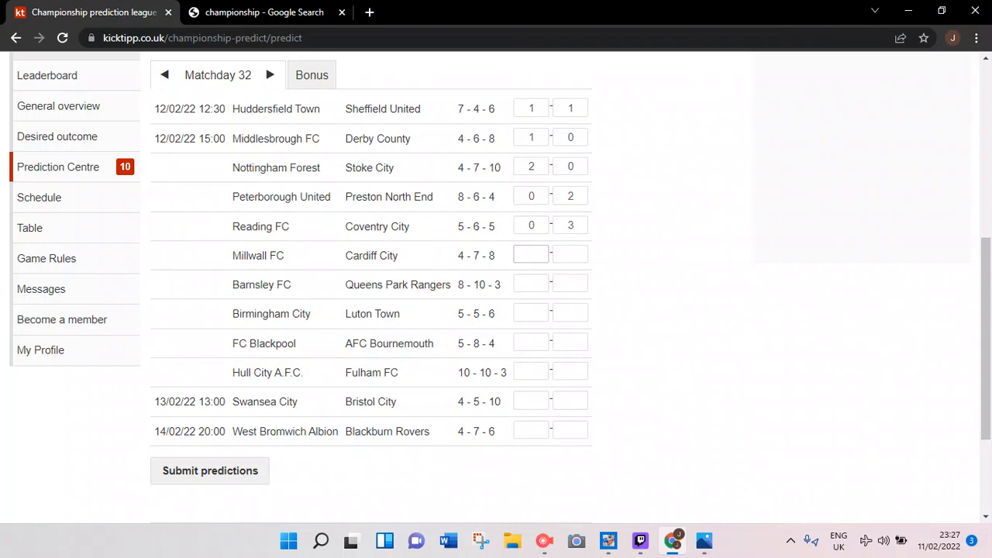
click(530, 282)
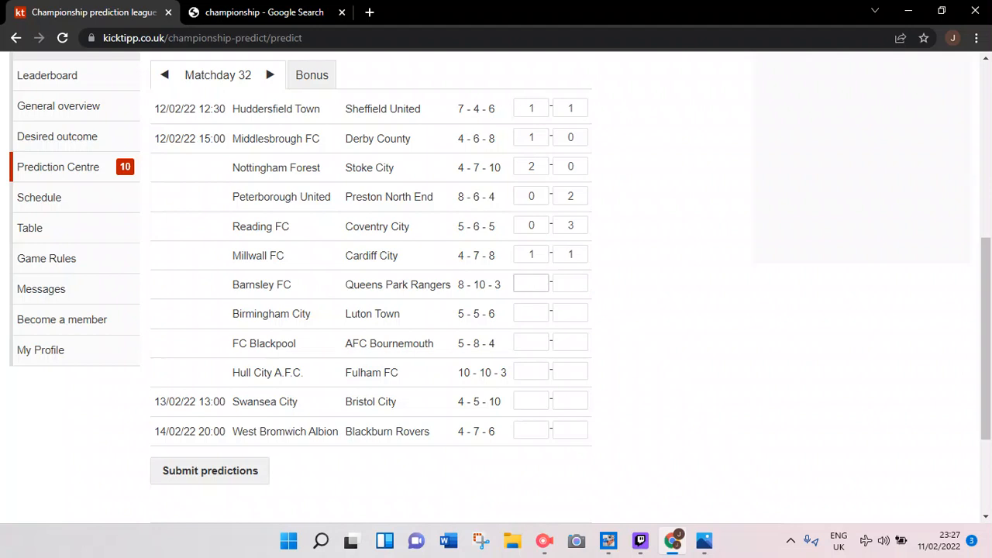
Look up Barnsley and QPR in the table, then enter a 0–4 Barnsley FC vs Queens Park Rangers score.
click(264, 12)
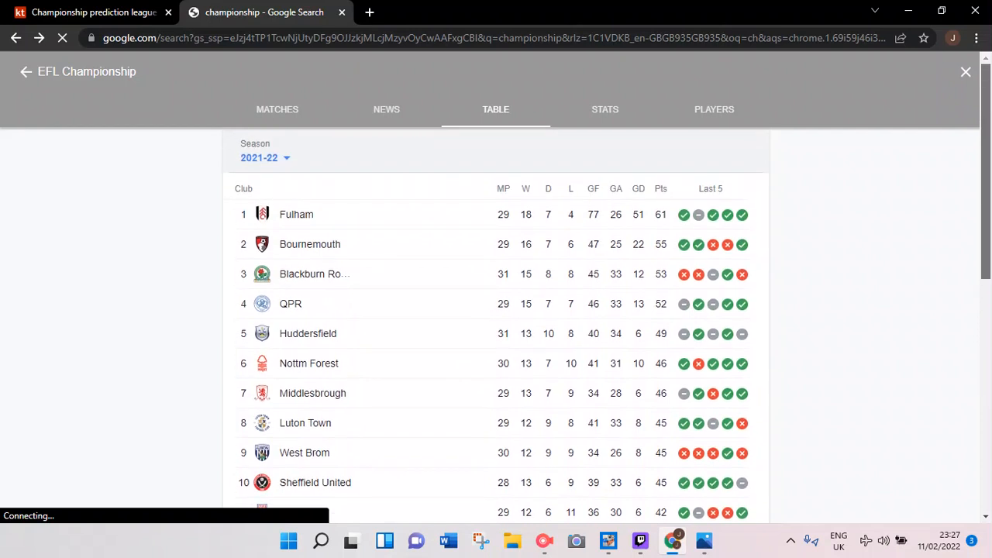
scroll(down, 3)
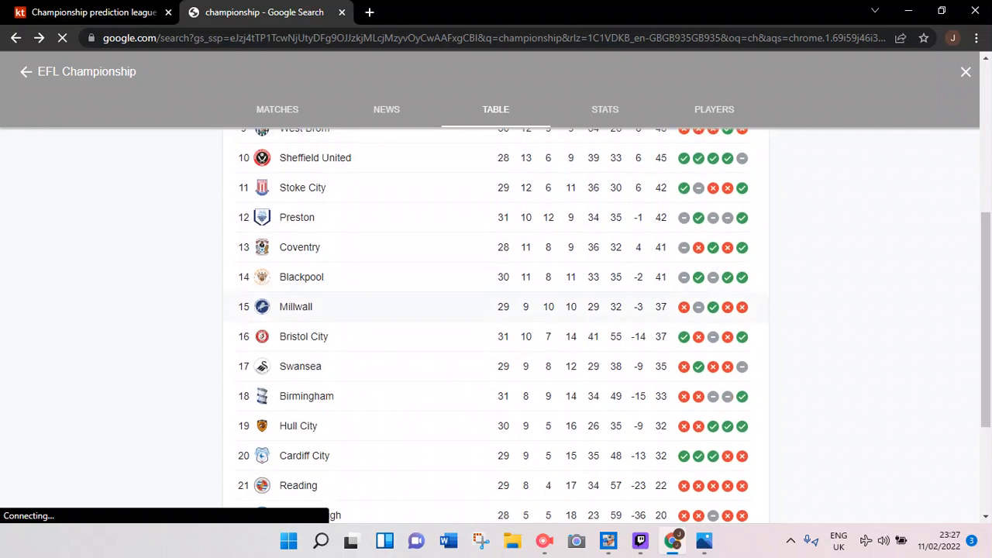
click(89, 13)
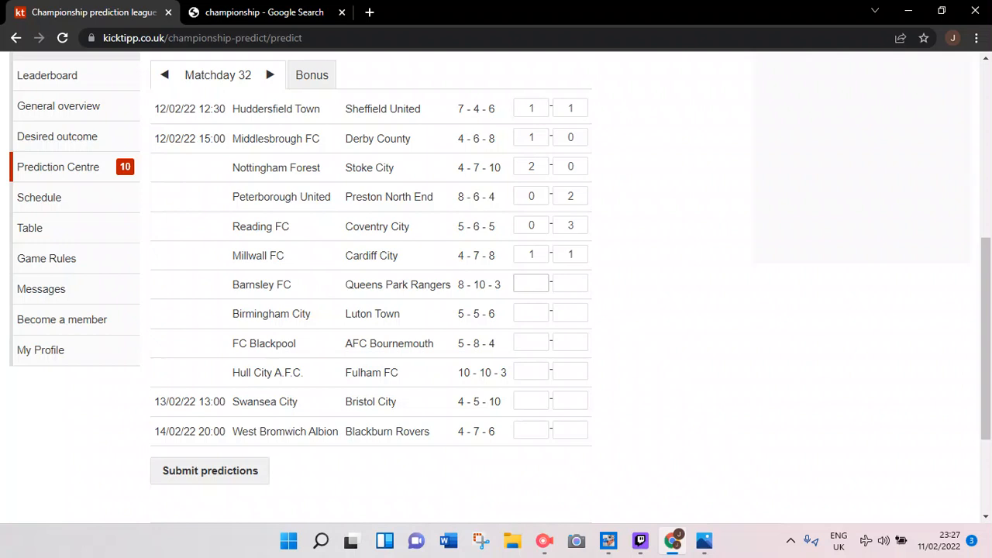
click(529, 283)
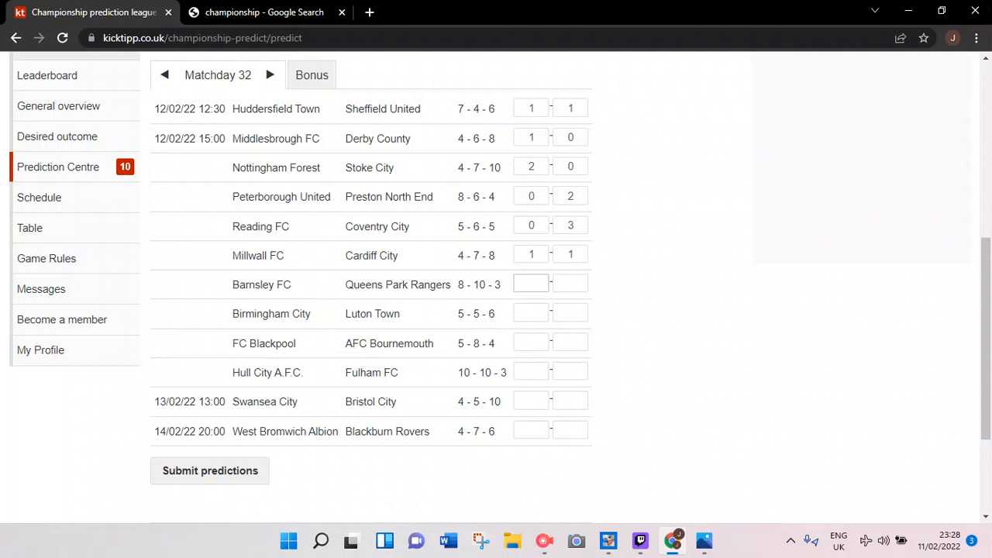
click(264, 12)
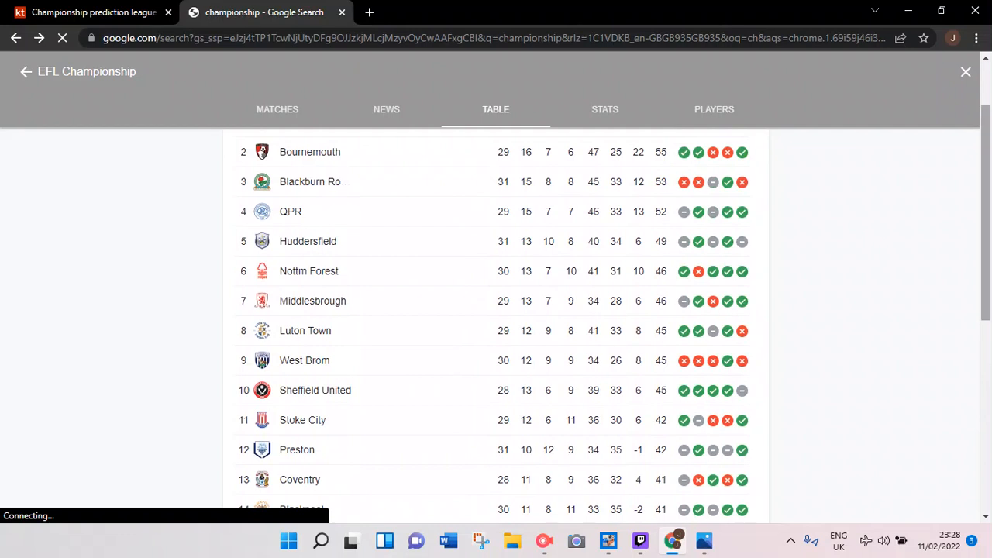
scroll(down, 3)
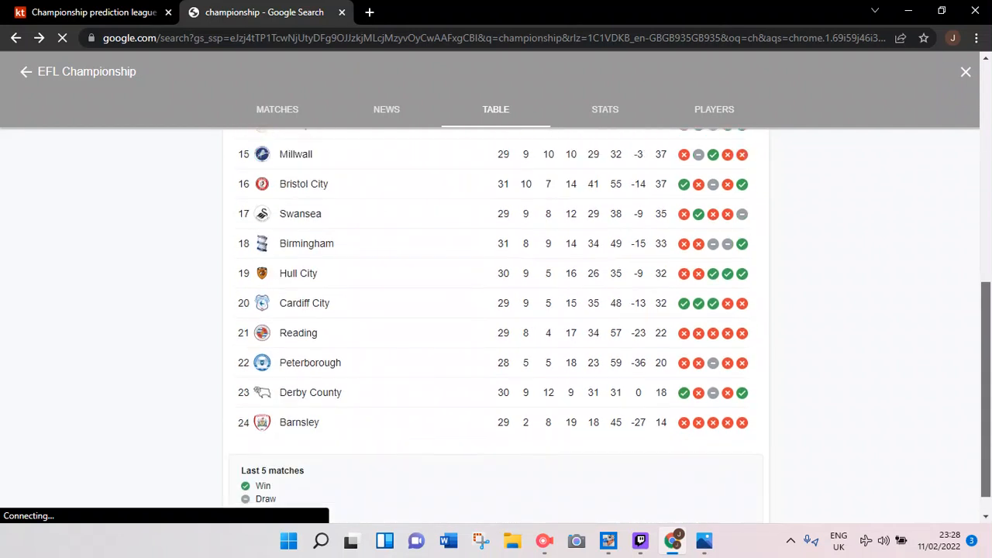
click(93, 12)
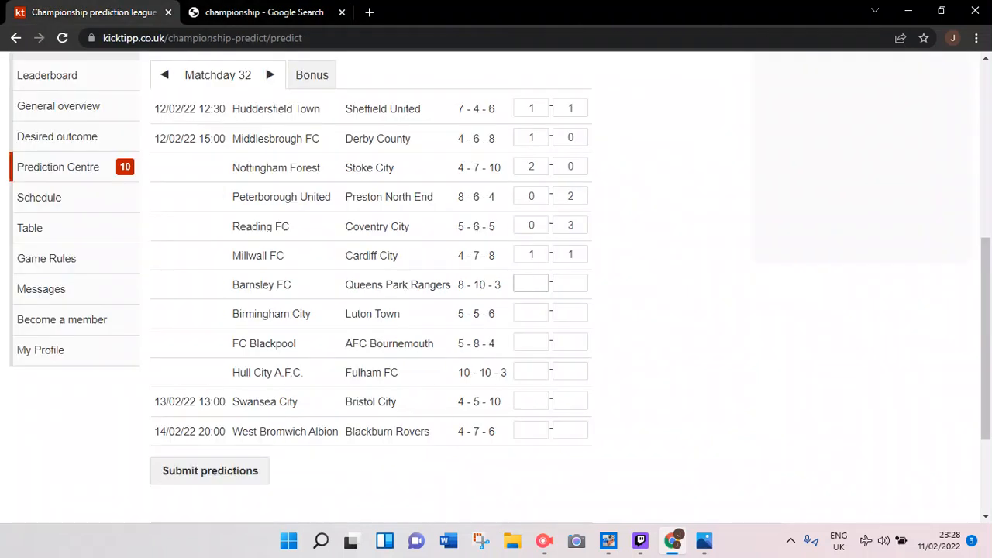
text(4)
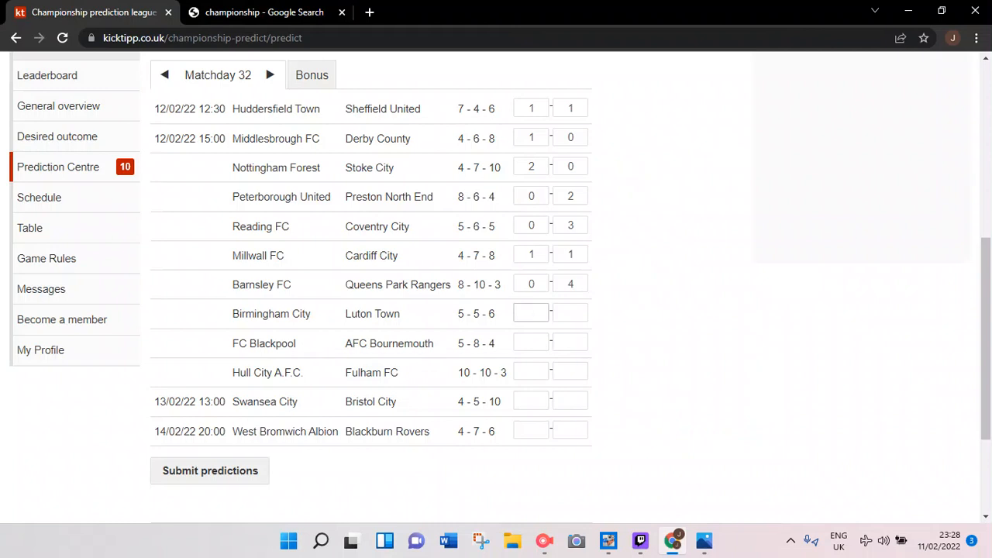
Check Birmingham and Luton in Google's table, then enter 1 and 2 for Birmingham City vs Luton Town.
click(530, 312)
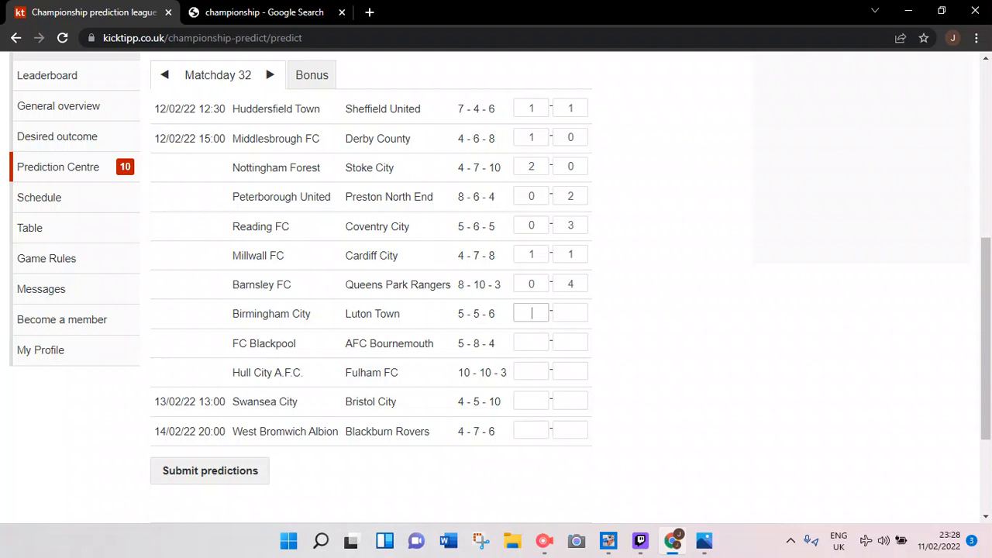
click(264, 13)
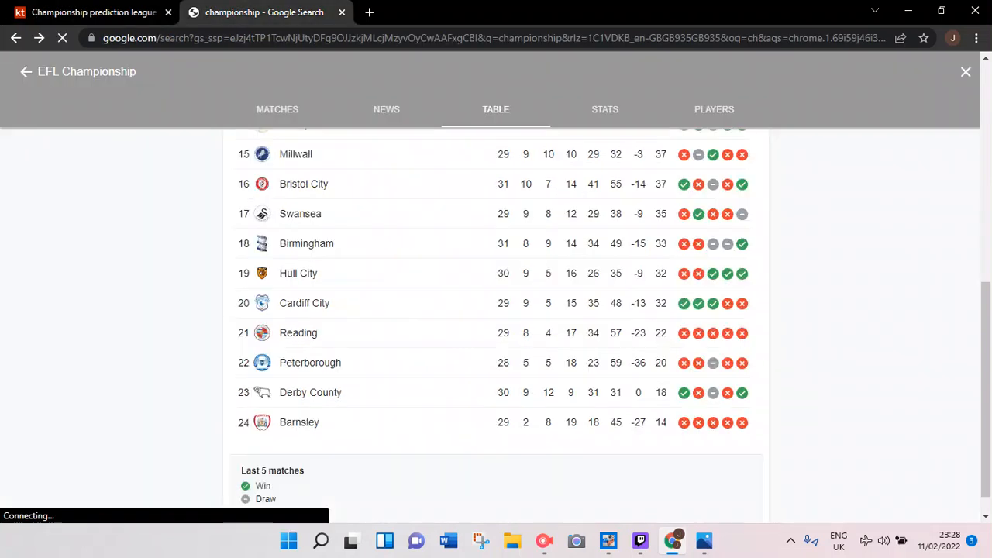
scroll(up, 3)
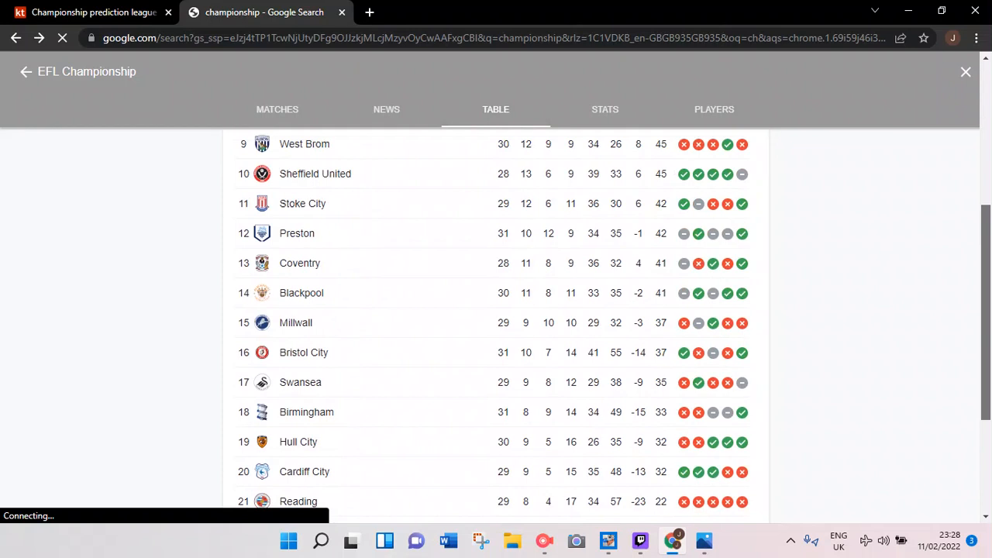
scroll(up, 3)
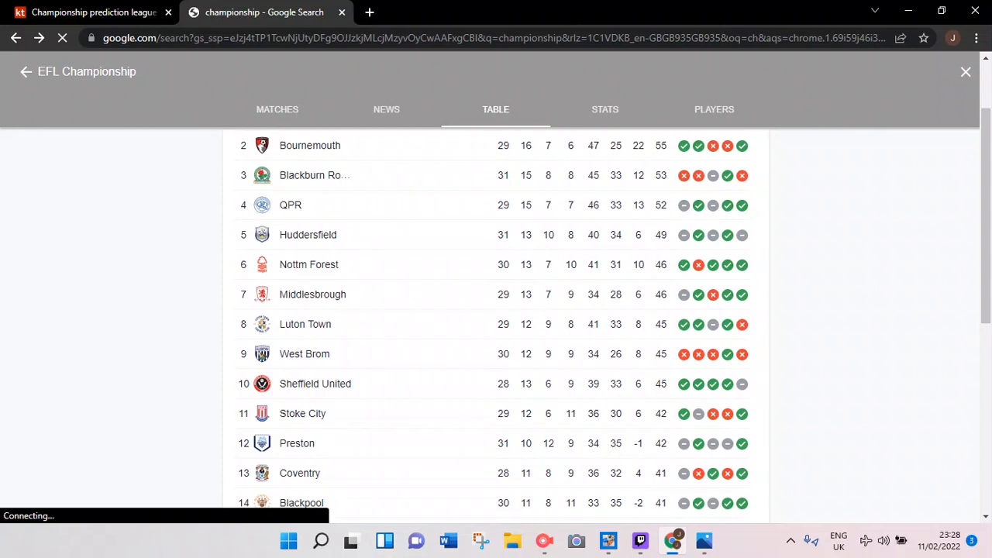
click(93, 12)
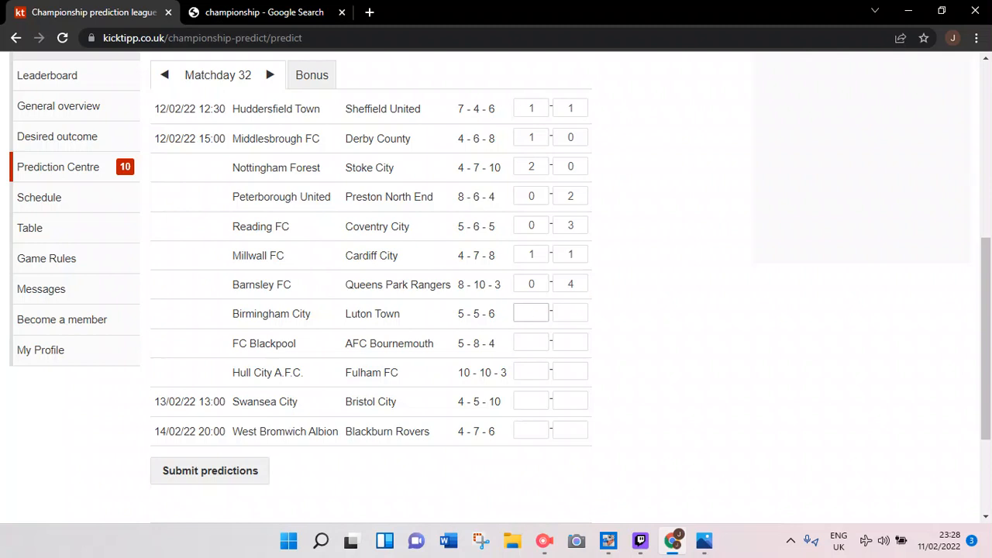
click(530, 312)
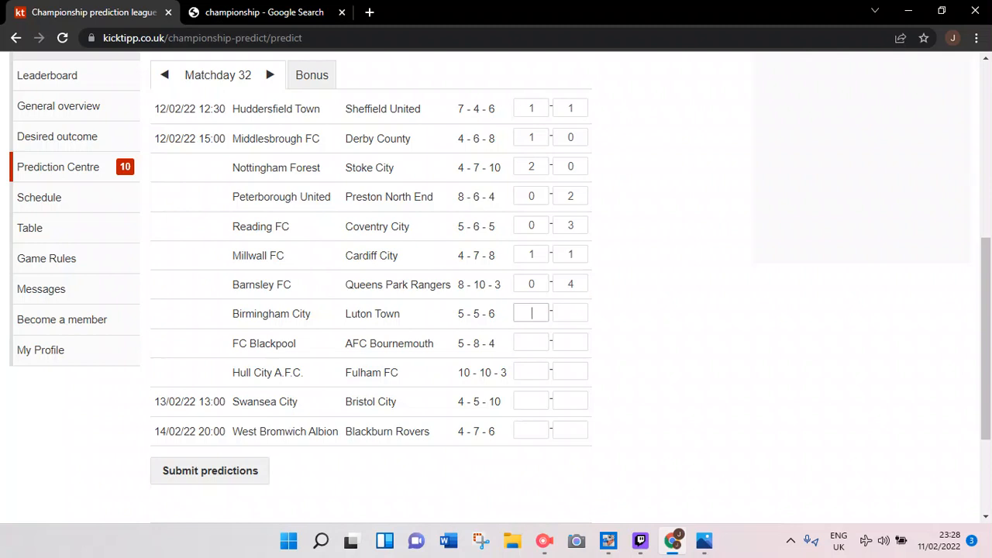
text(1)
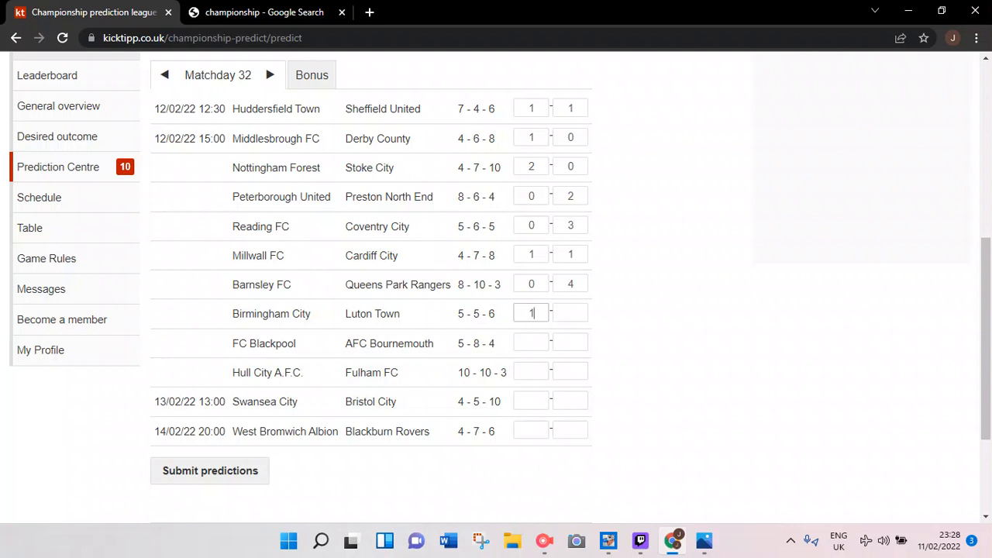
text(2)
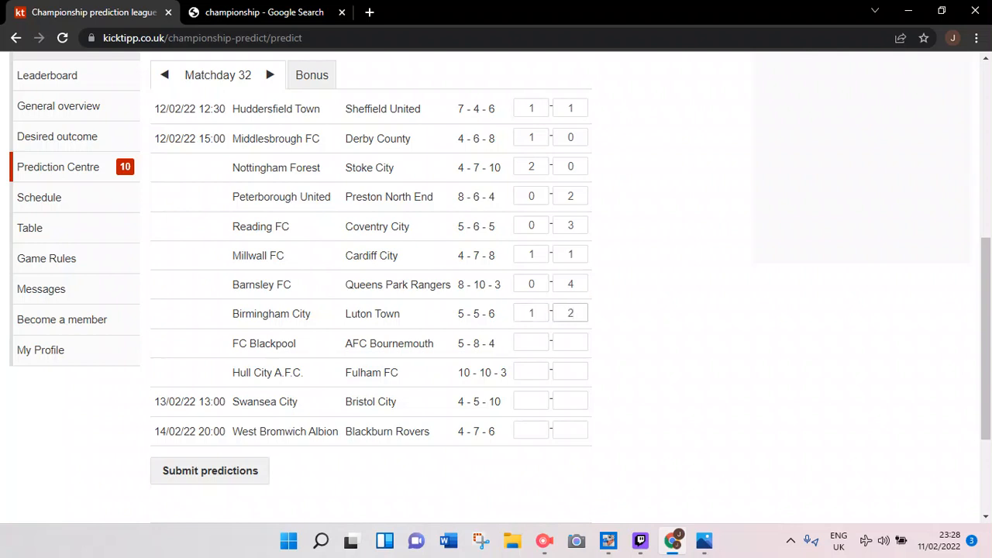
click(530, 341)
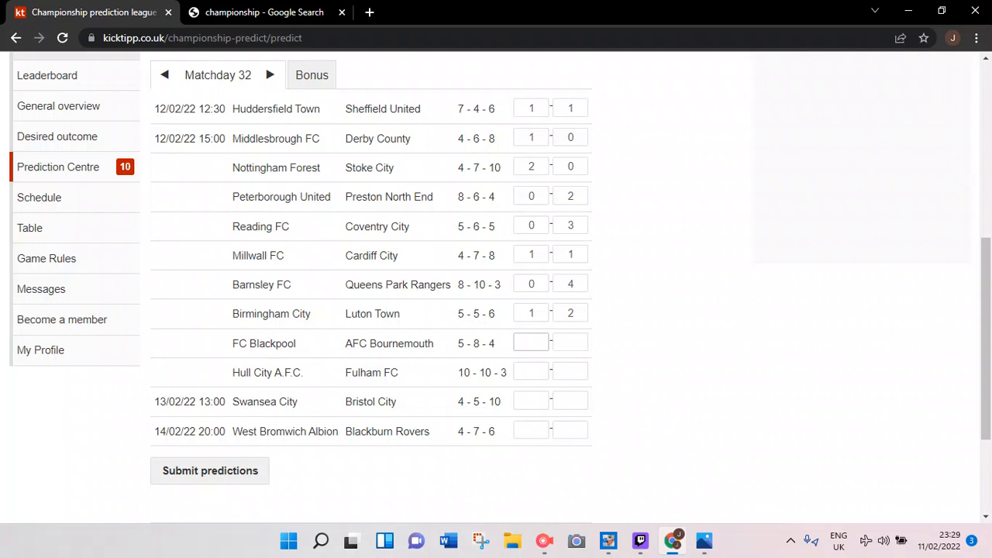
Check Blackpool and Bournemouth in the table, then enter 0 and 2 for their fixture.
click(530, 342)
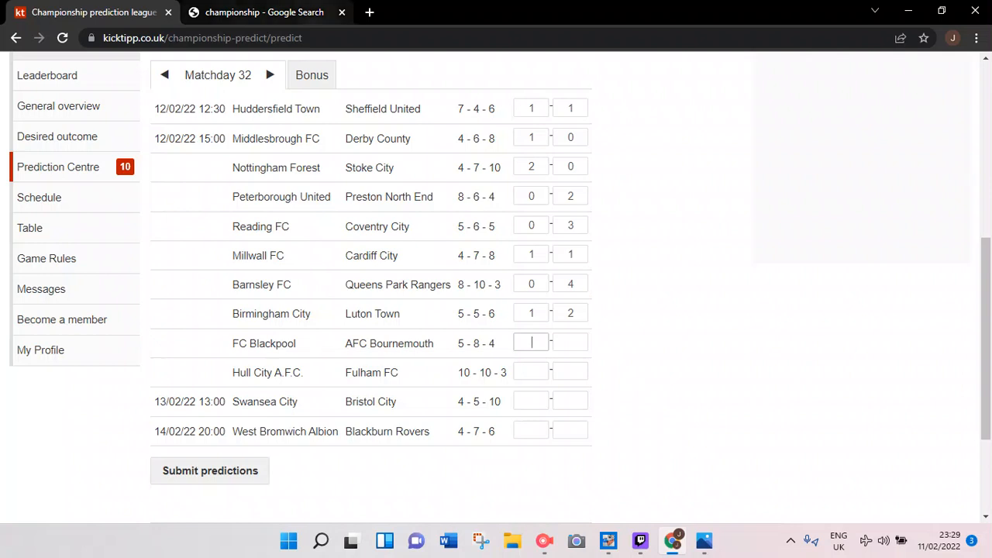
click(263, 12)
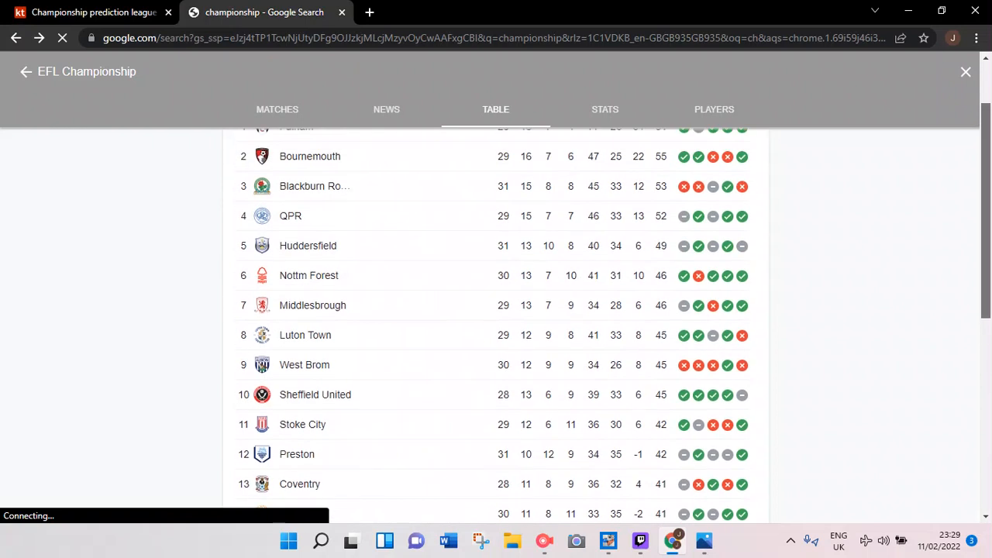
scroll(down, 3)
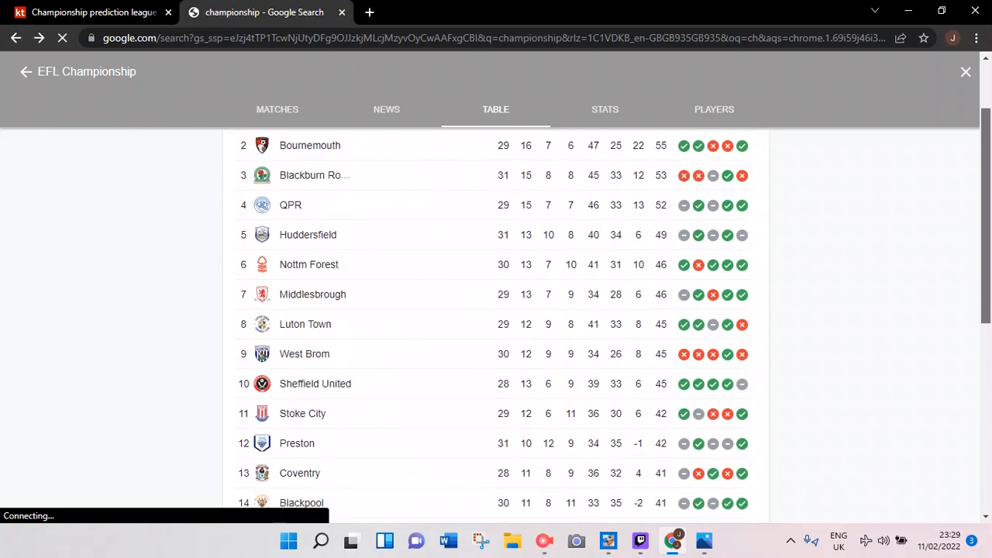
scroll(down, 3)
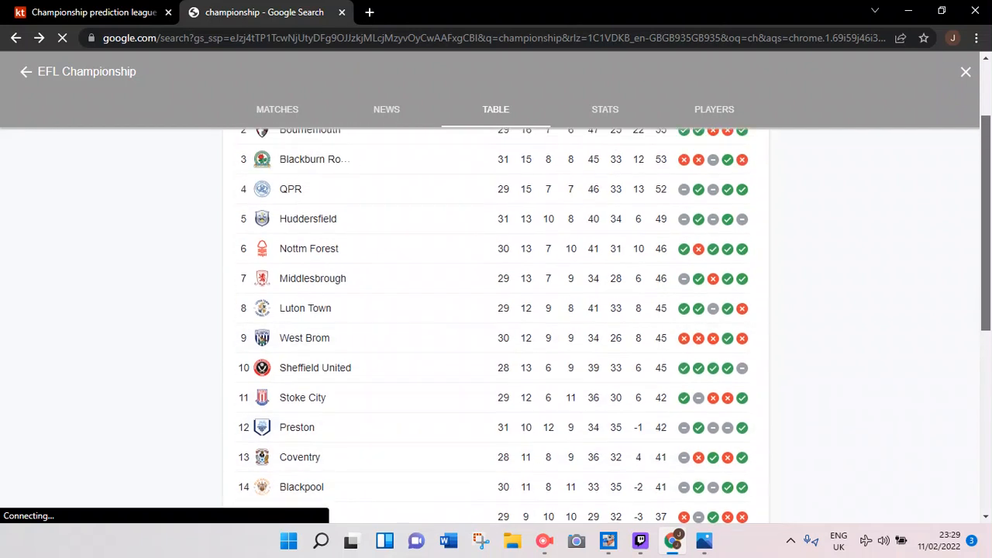
scroll(down, 3)
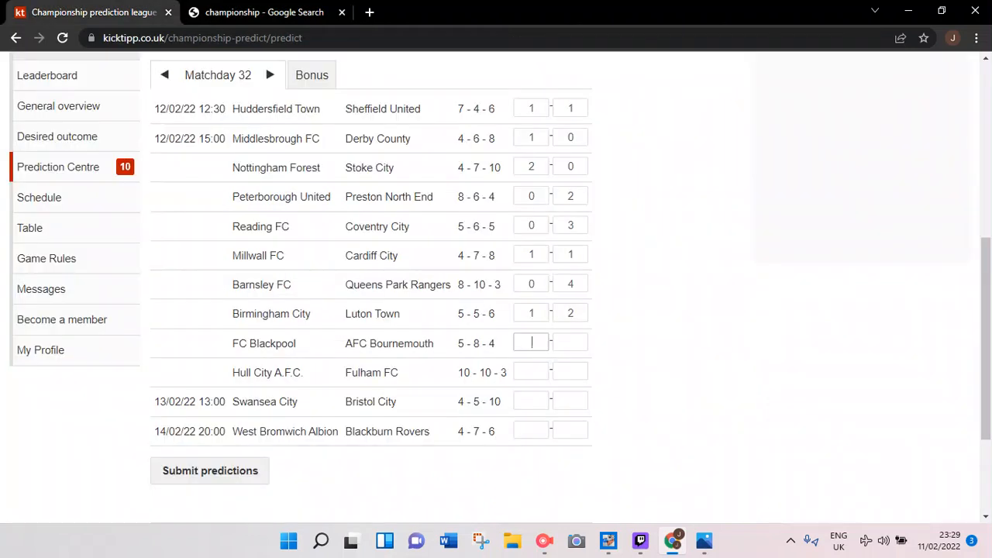
text(0)
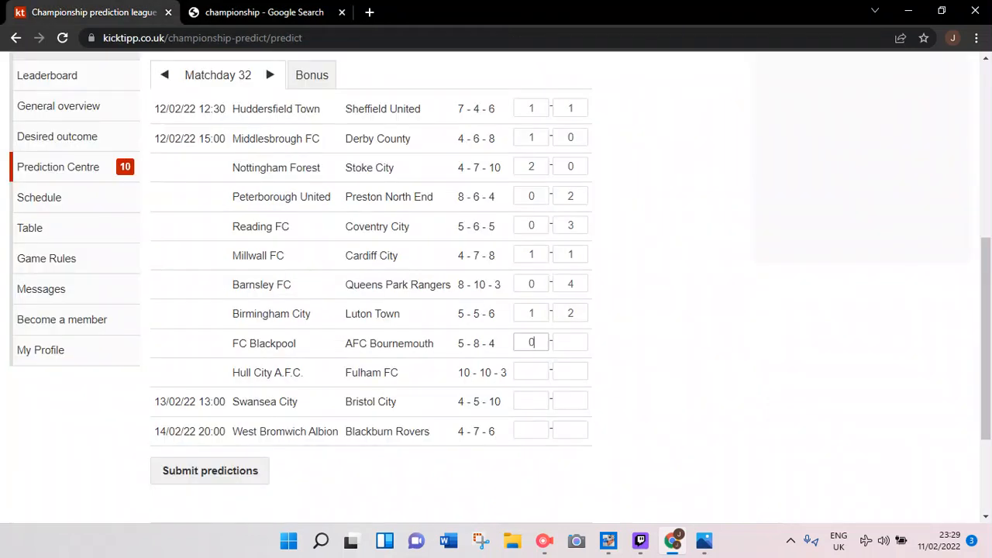
text(2)
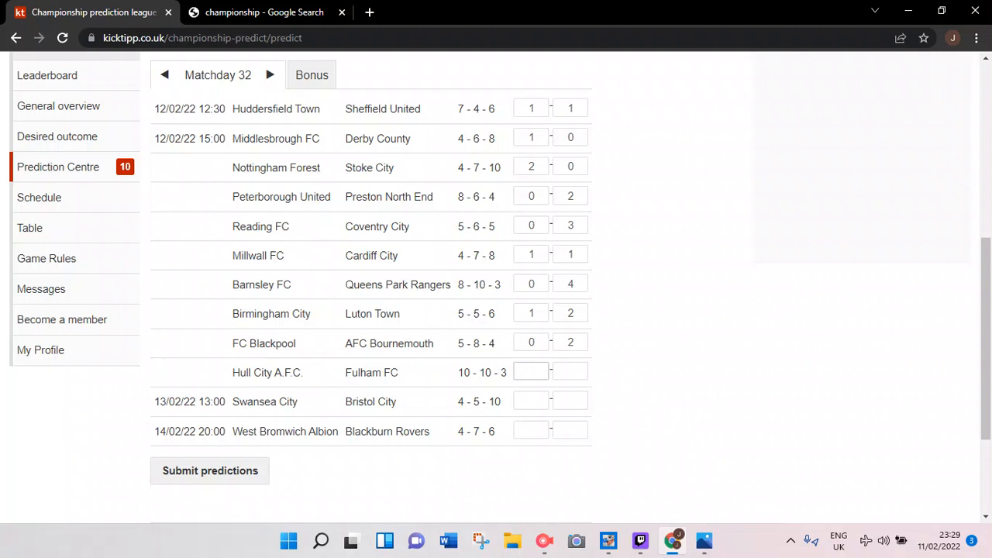
click(530, 371)
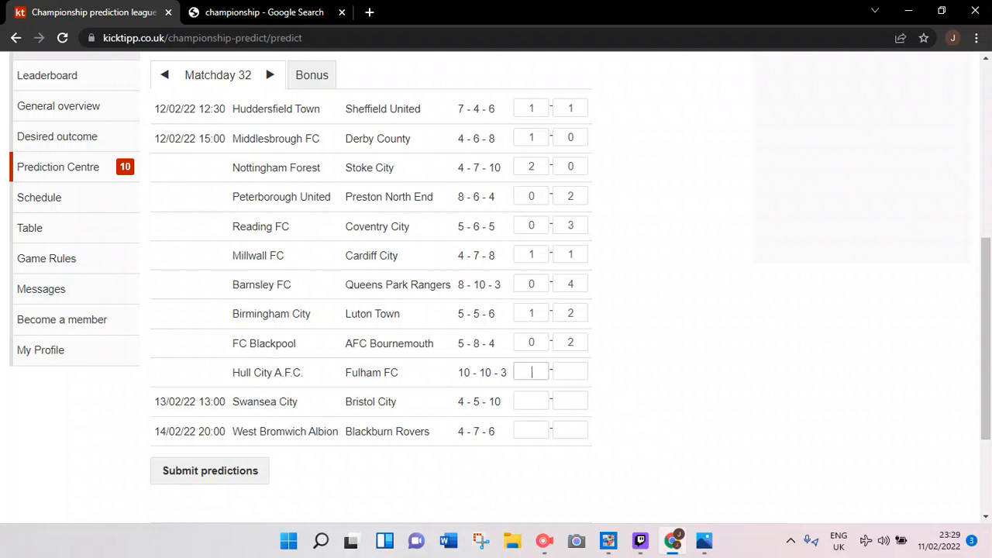
Scroll the Google table for Hull and Fulham, then enter 0–3 for Hull City A.F.C. vs Fulham FC.
click(256, 12)
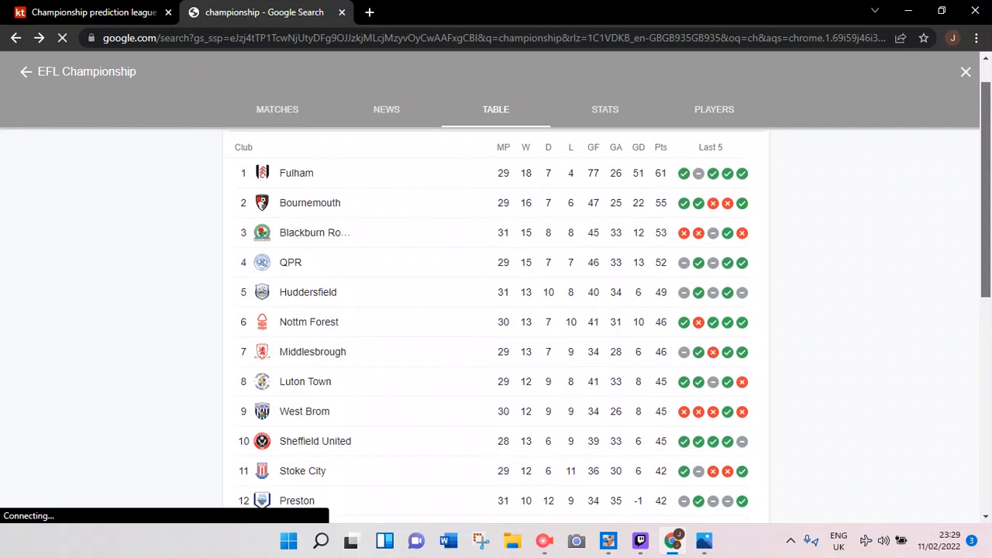
scroll(down, 3)
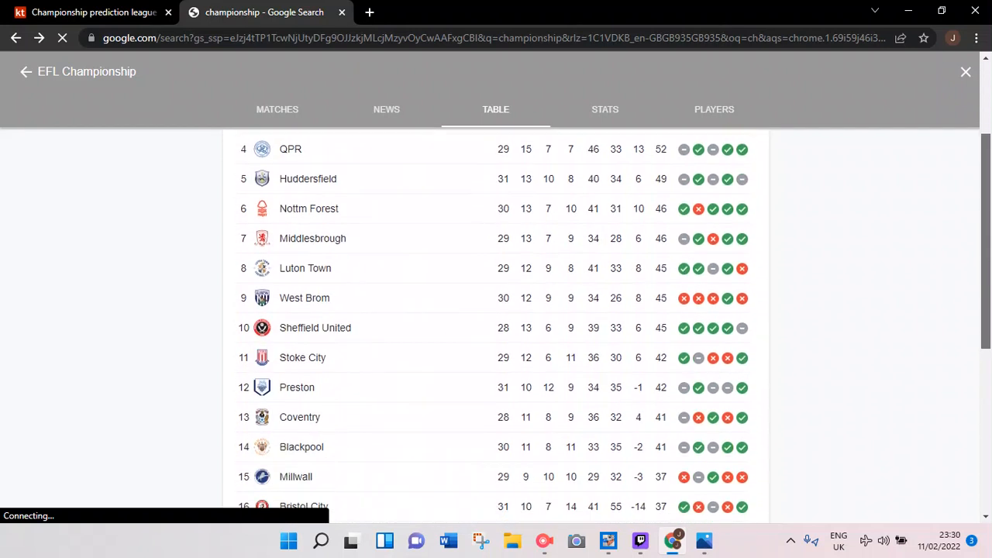
scroll(down, 3)
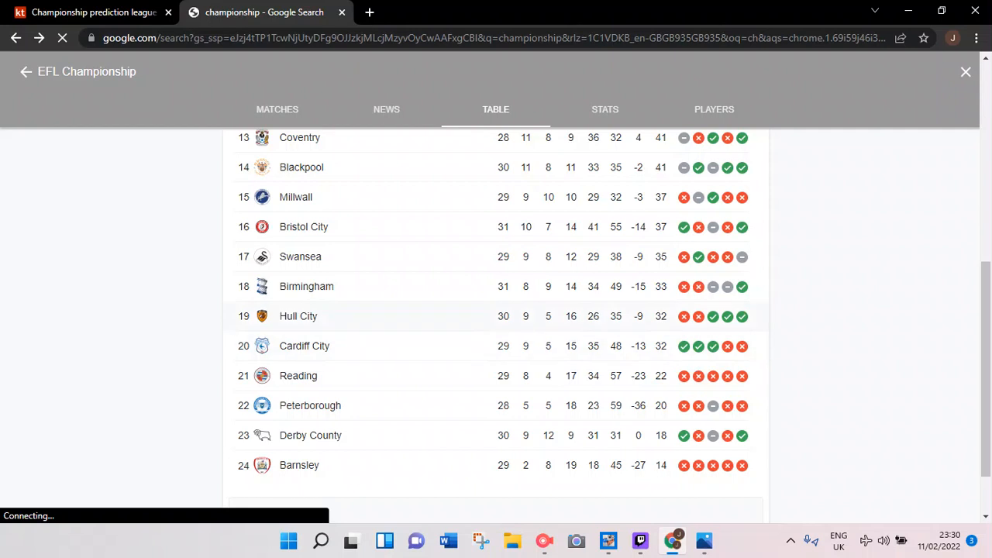
click(93, 13)
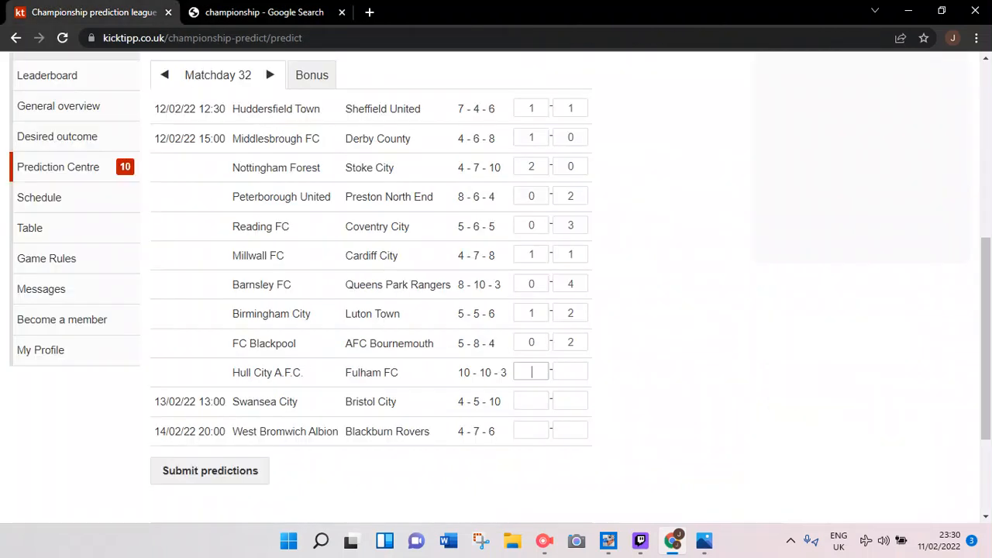
text(0)
click(570, 371)
text(3)
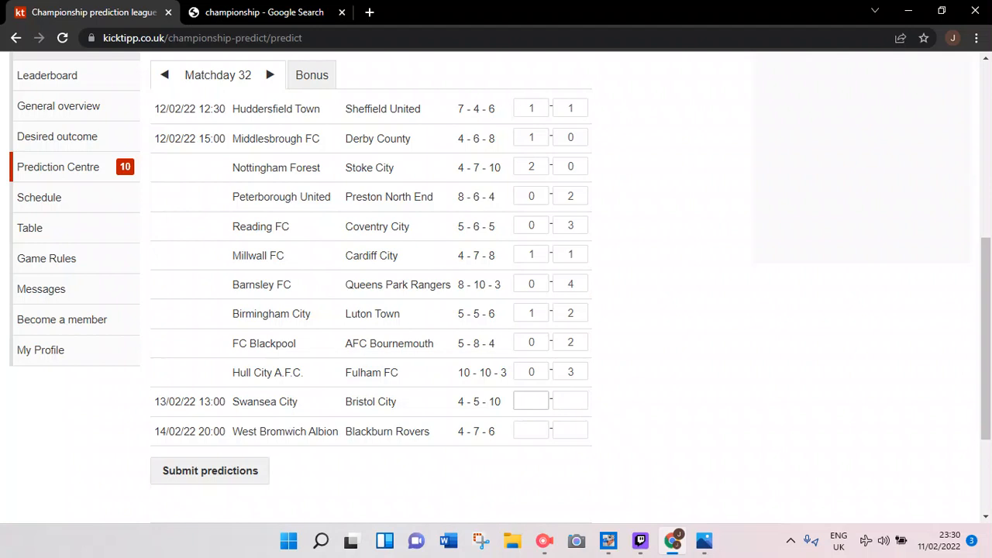
Glance at the league table, then enter 0 and 1 for Swansea City vs Bristol City.
click(530, 401)
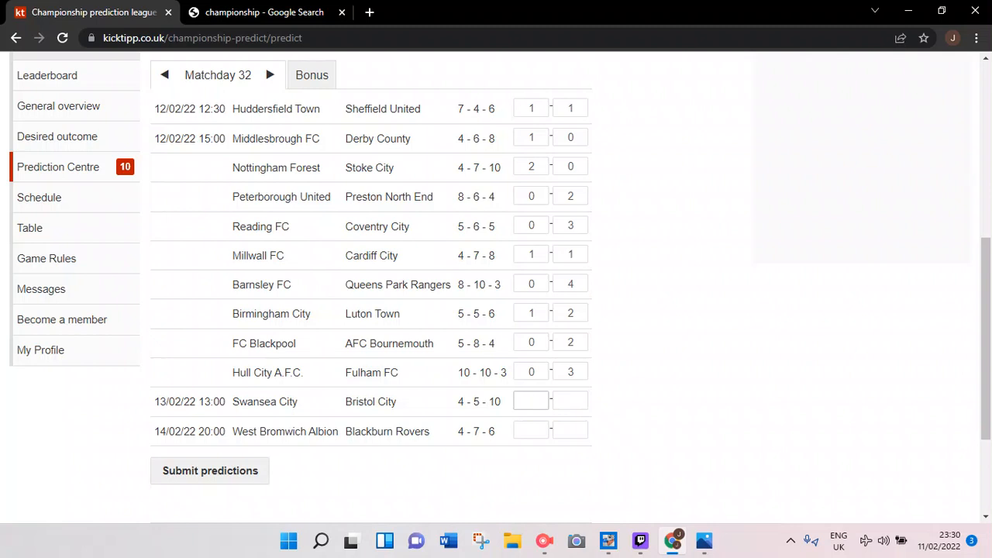
click(209, 470)
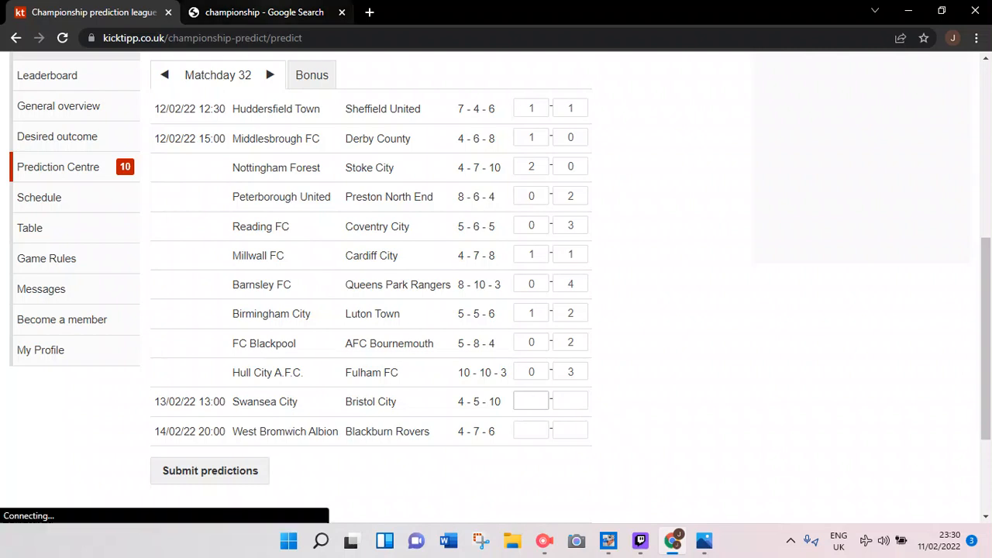
click(263, 13)
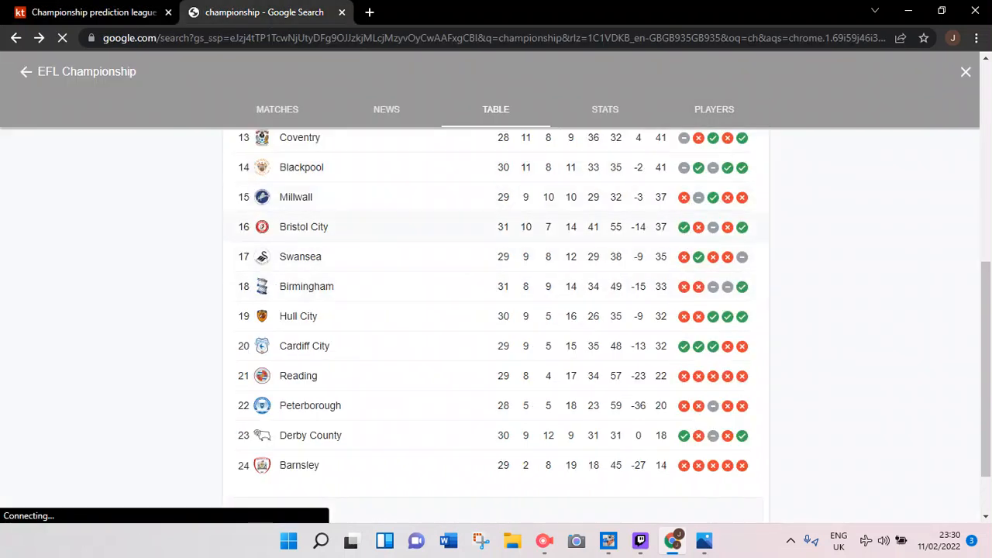
click(93, 12)
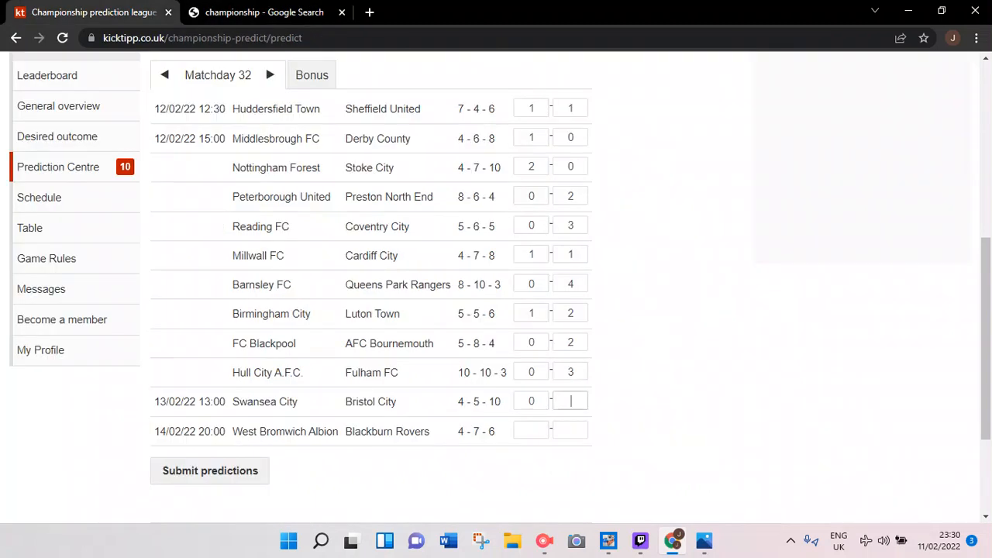
text(1)
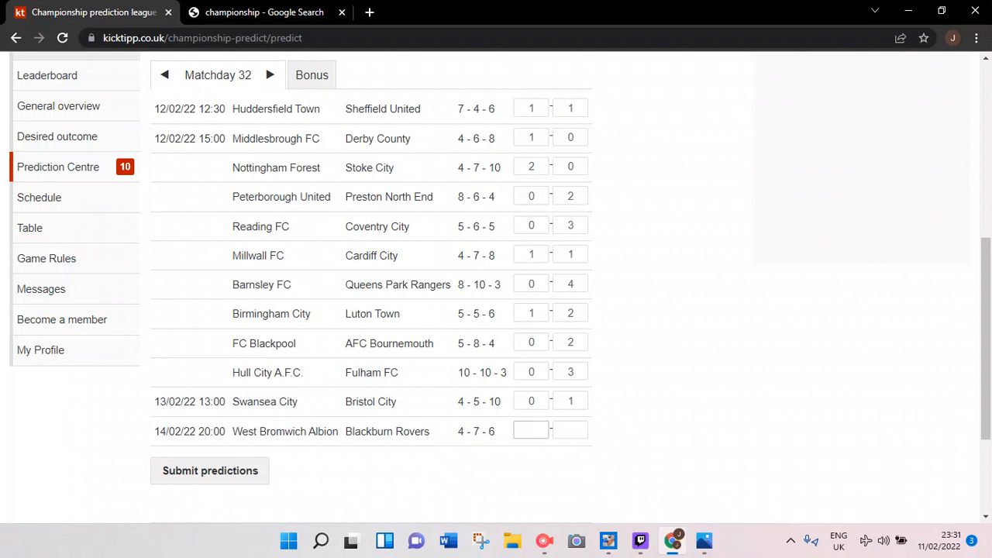
Check the Google table, then enter a 1–1 tip for West Brom vs Blackburn Rovers.
click(530, 429)
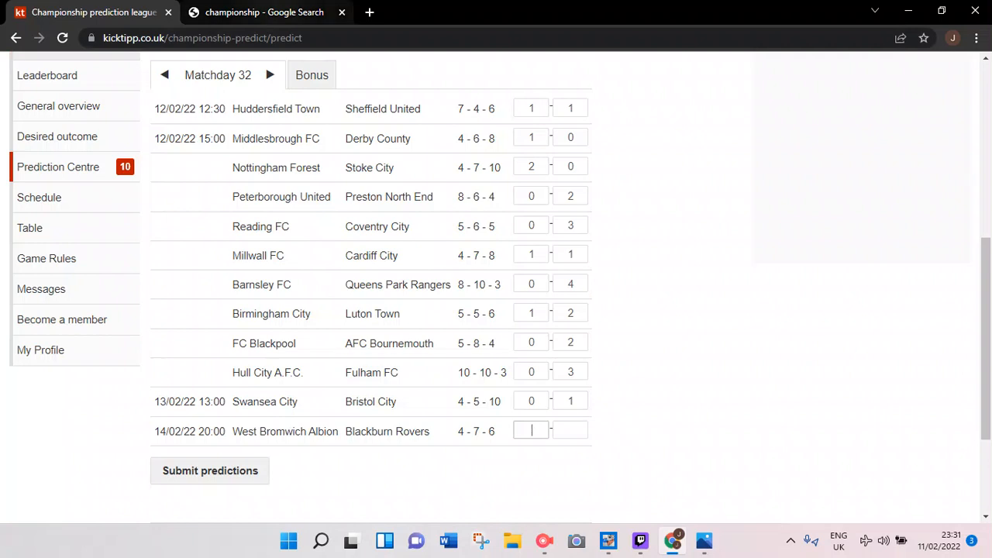
click(268, 12)
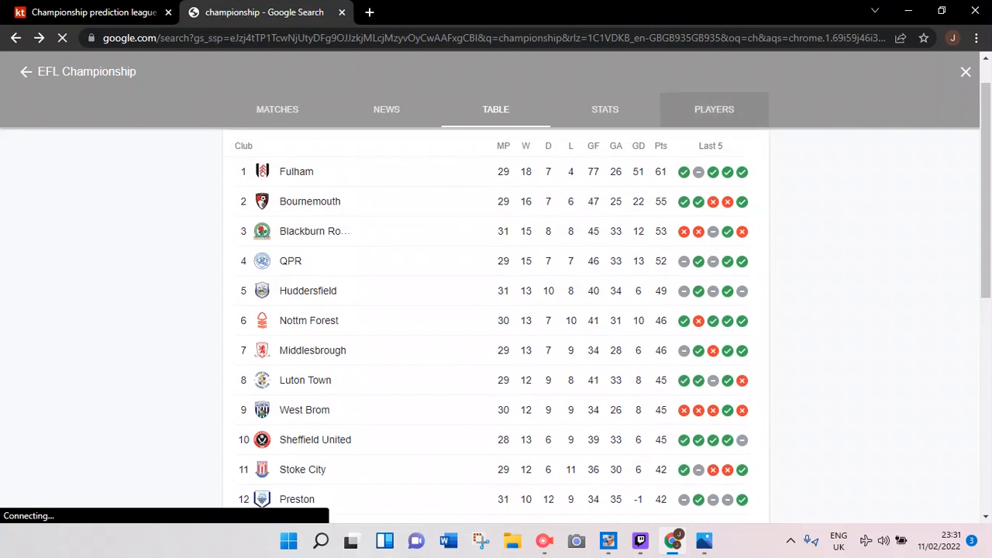
click(93, 12)
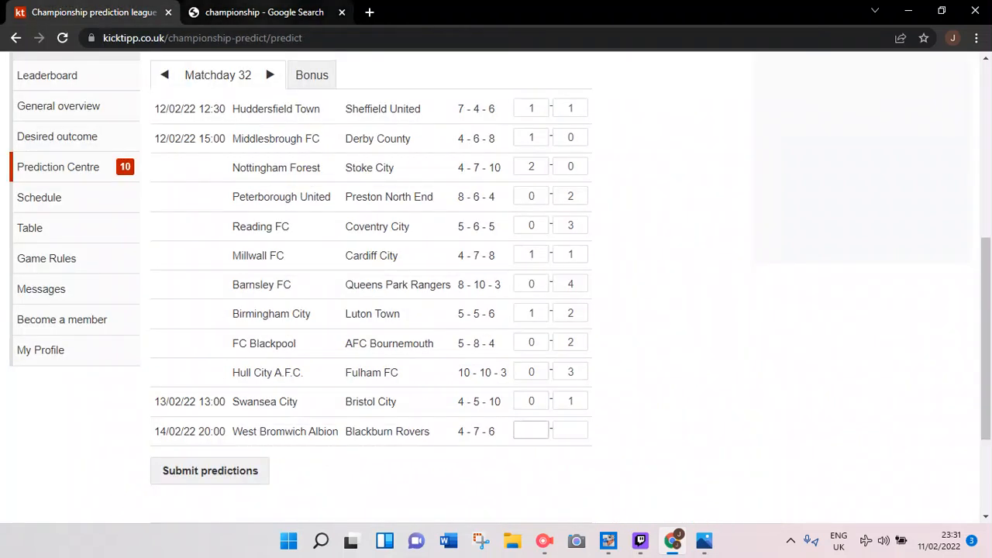
click(264, 12)
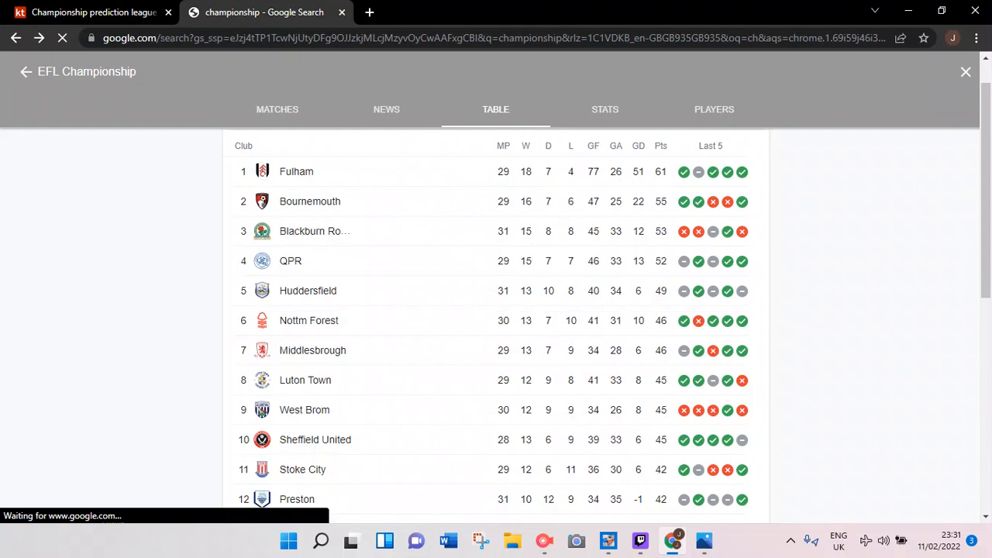
click(93, 12)
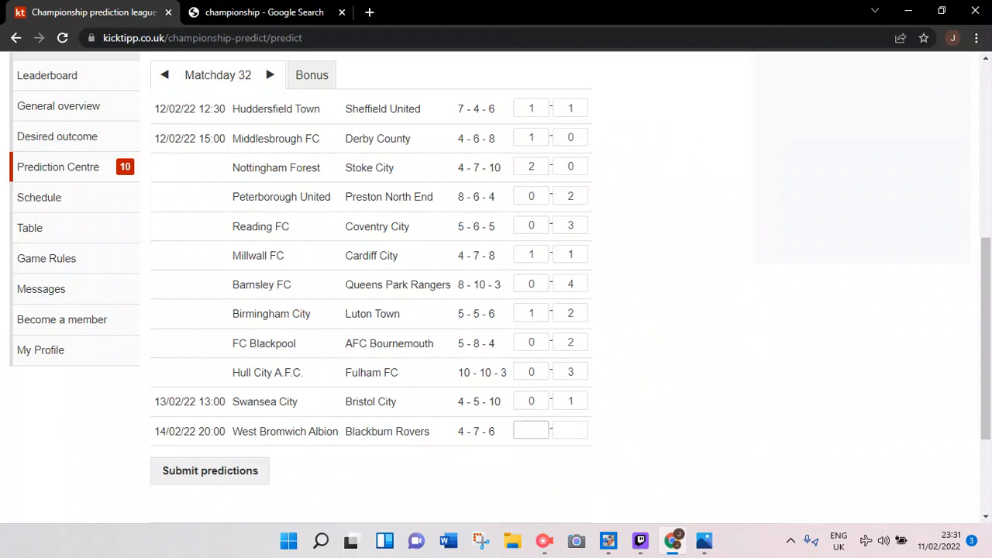
text(1)
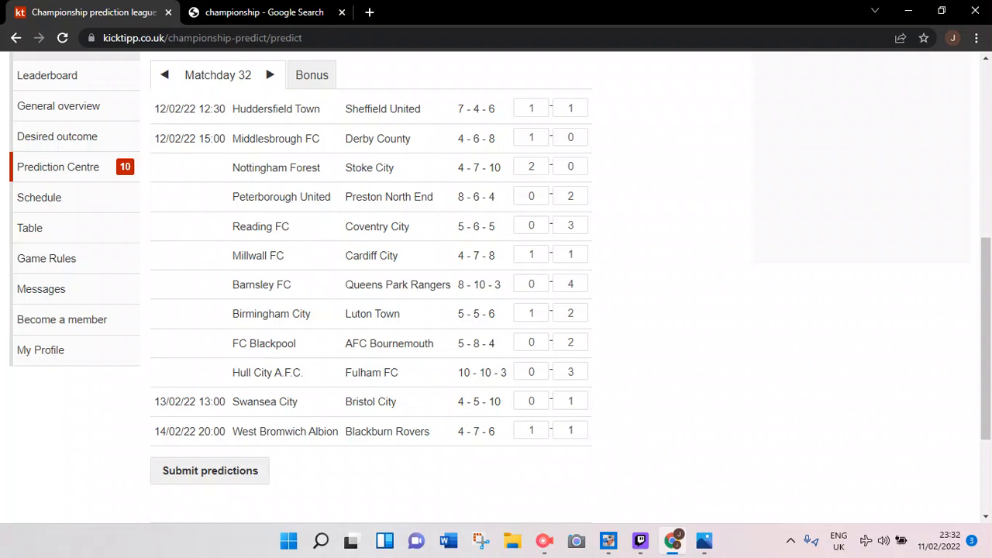
Submit the Matchday 32 tips and scroll down to review the saved scores.
click(210, 470)
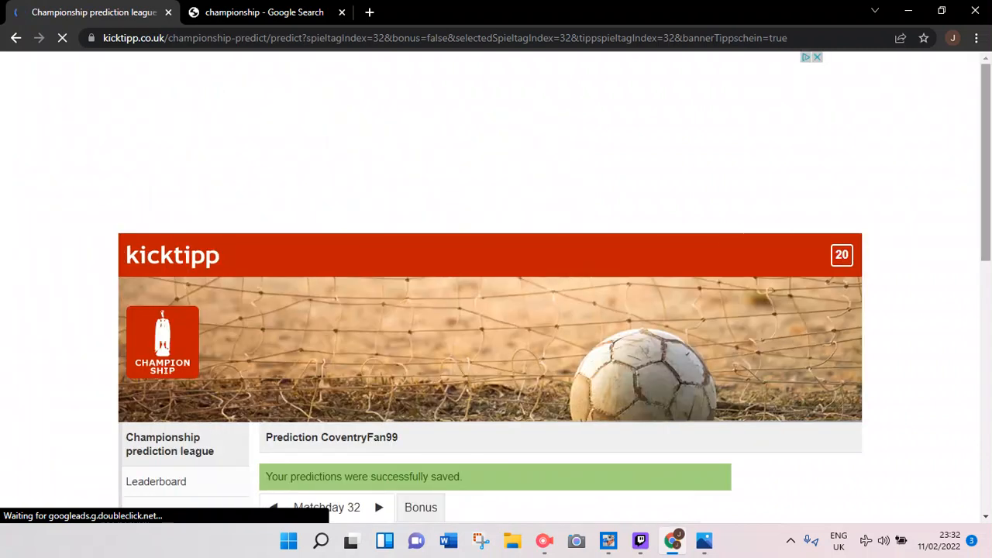
scroll(down, 3)
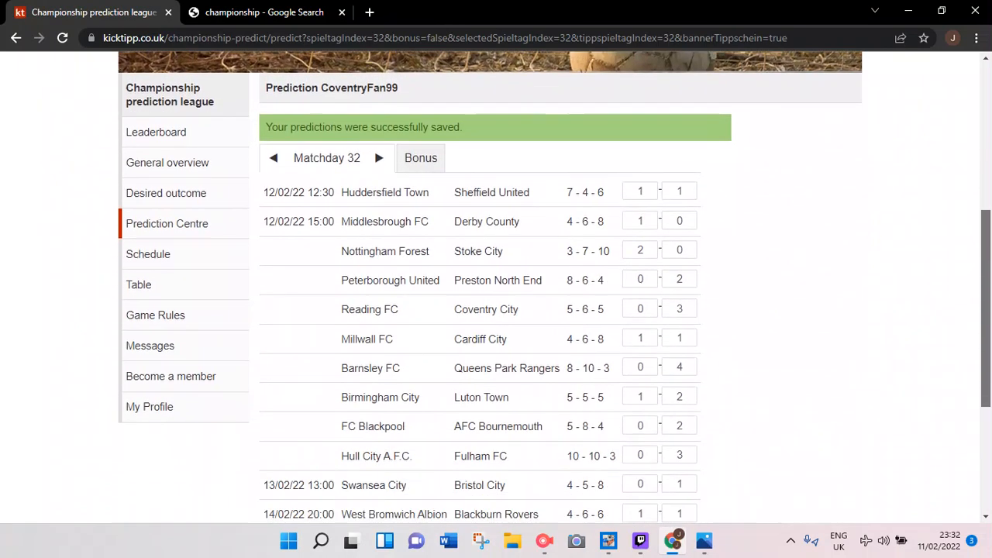
scroll(down, 3)
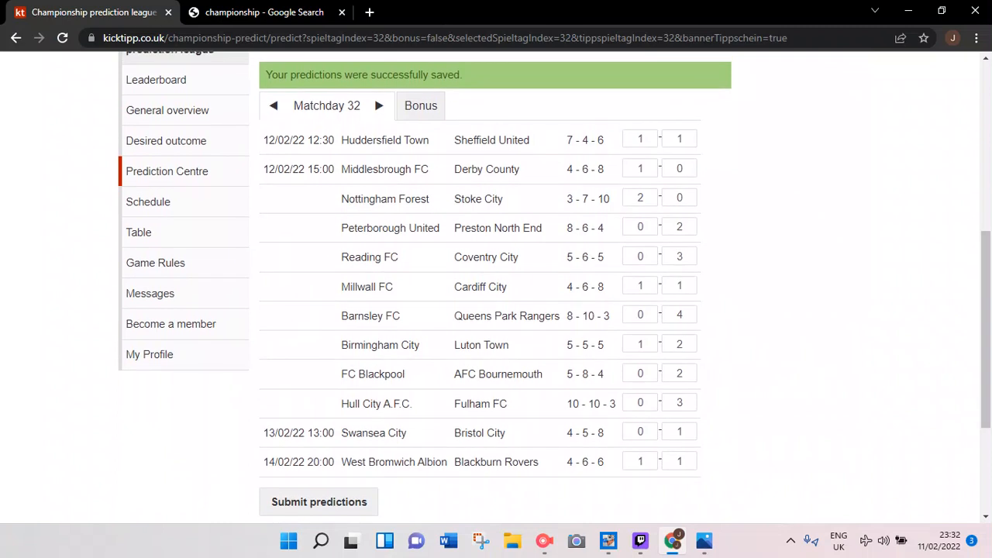